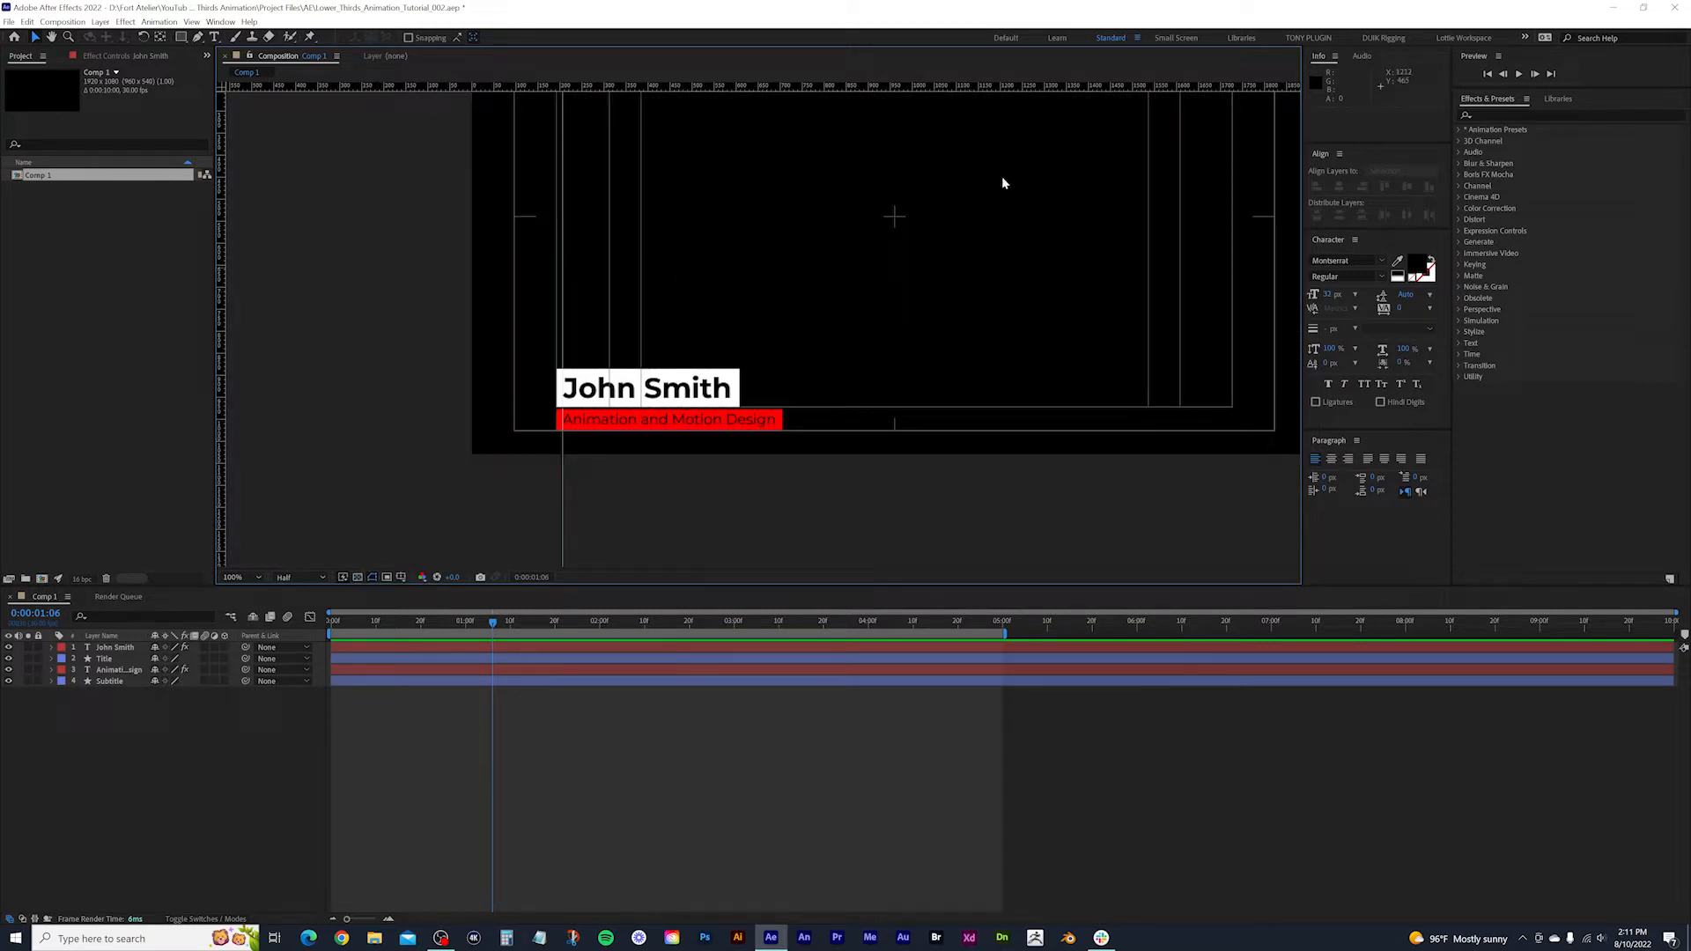
# Step: Show the lower-third comp's empty background as a transparency grid instead of black
pyautogui.moveTo(1002, 183); pyautogui.dragTo(941, 331)
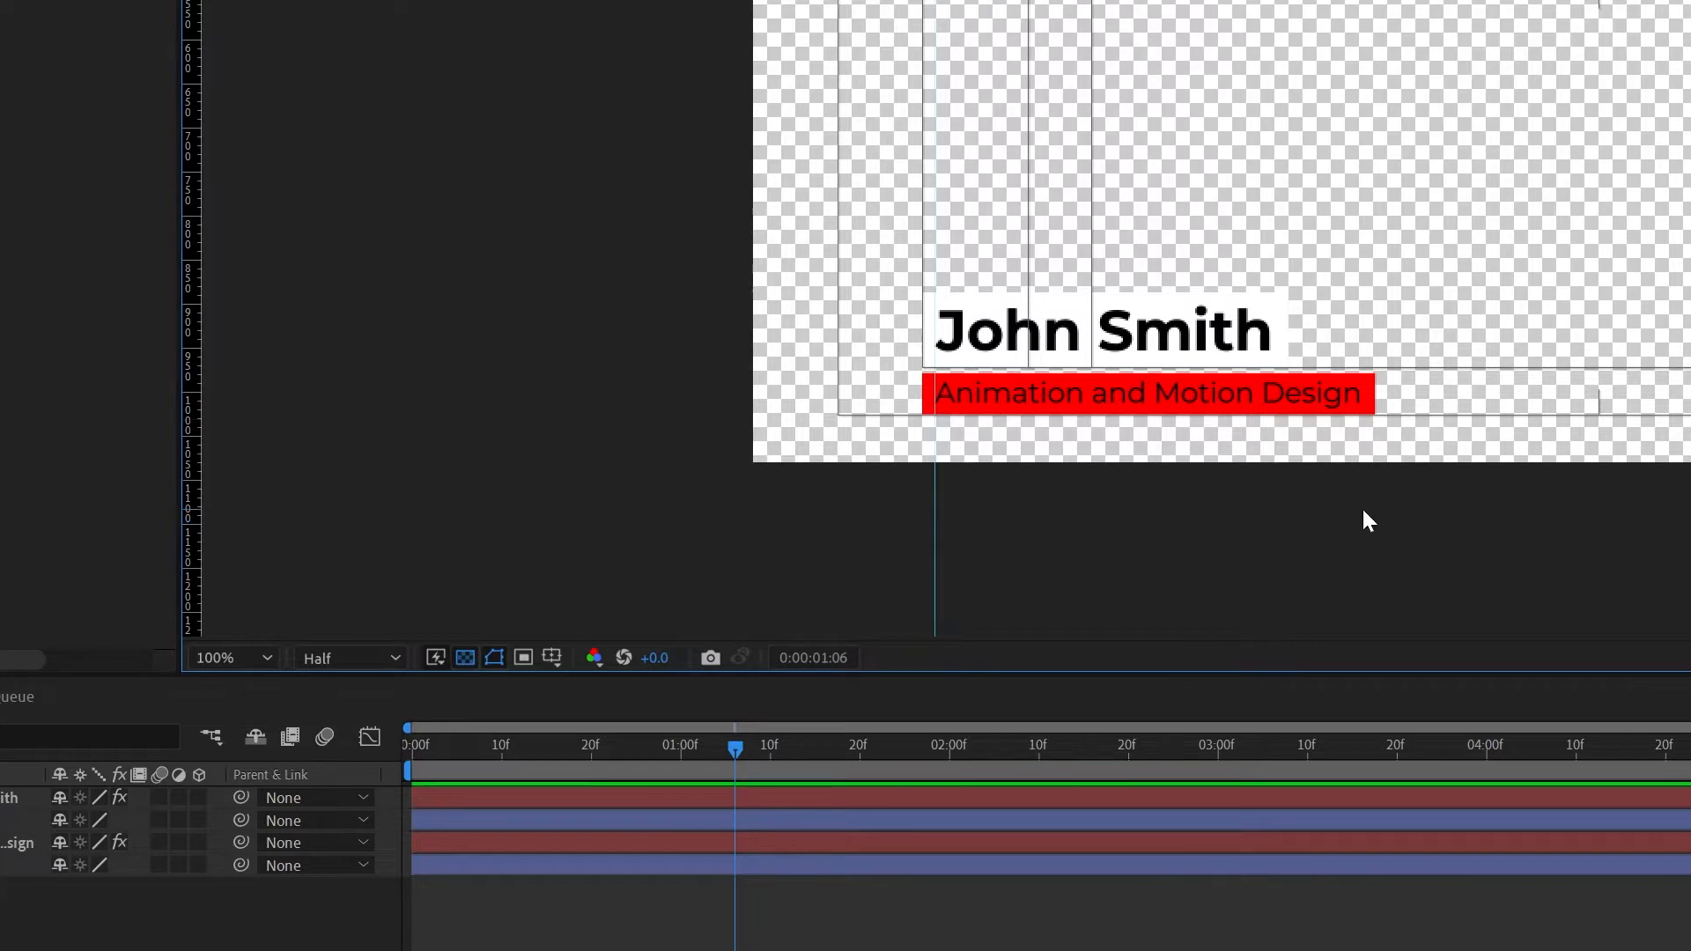
pyautogui.moveTo(849, 591)
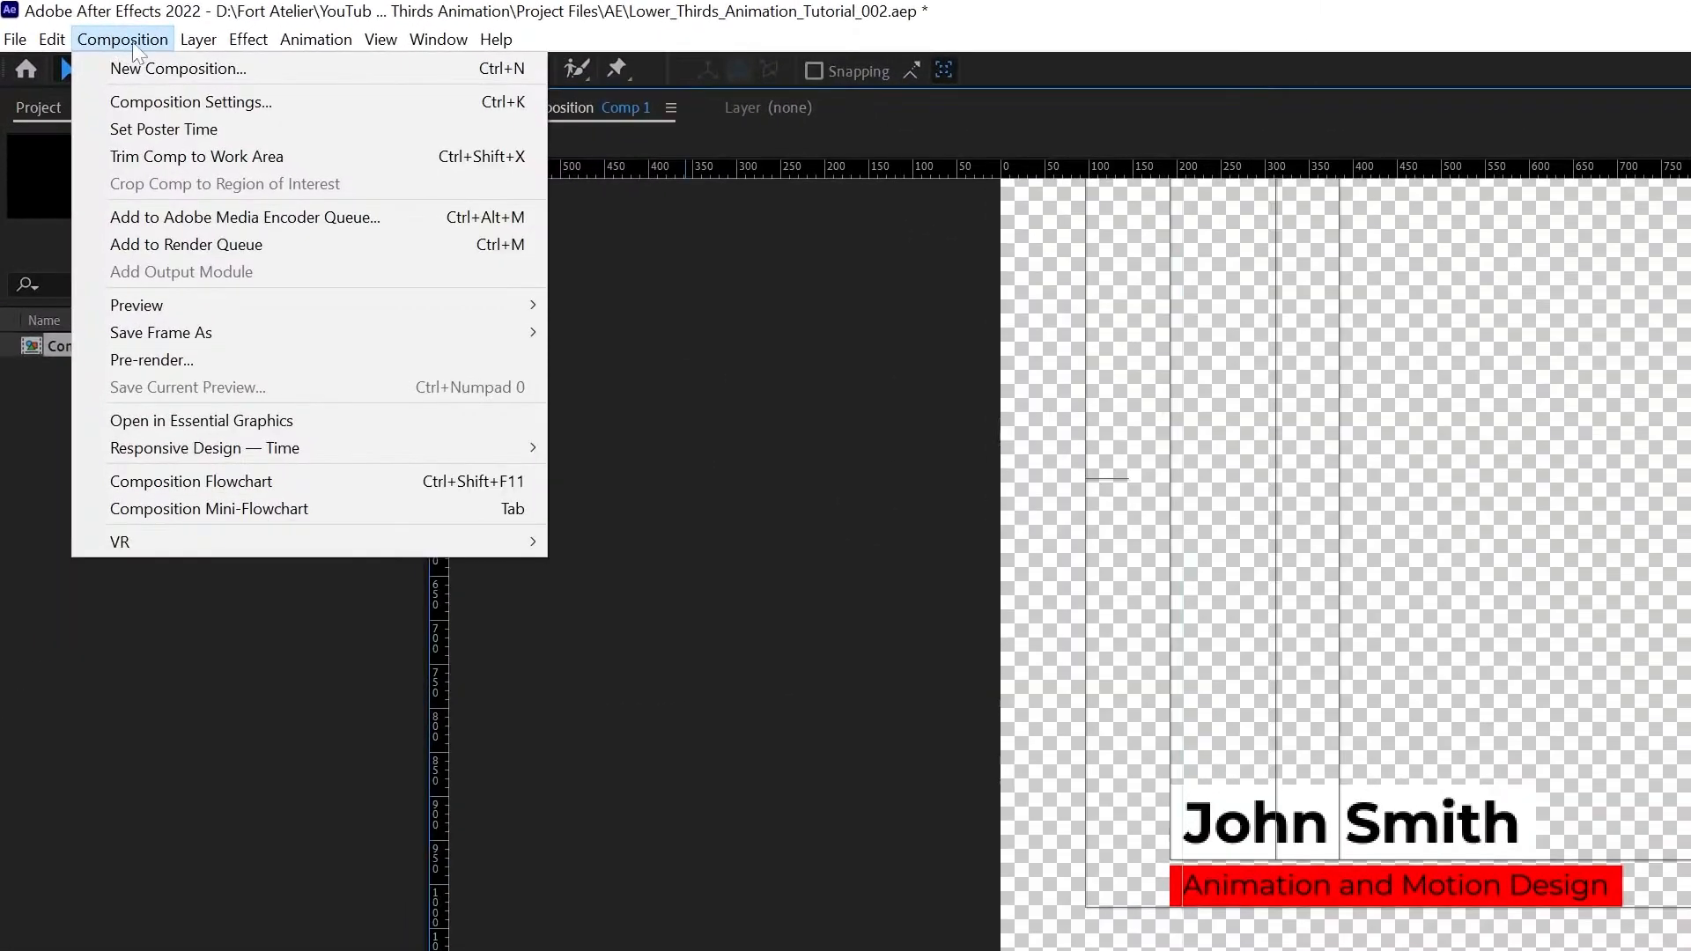
pyautogui.moveTo(259, 268)
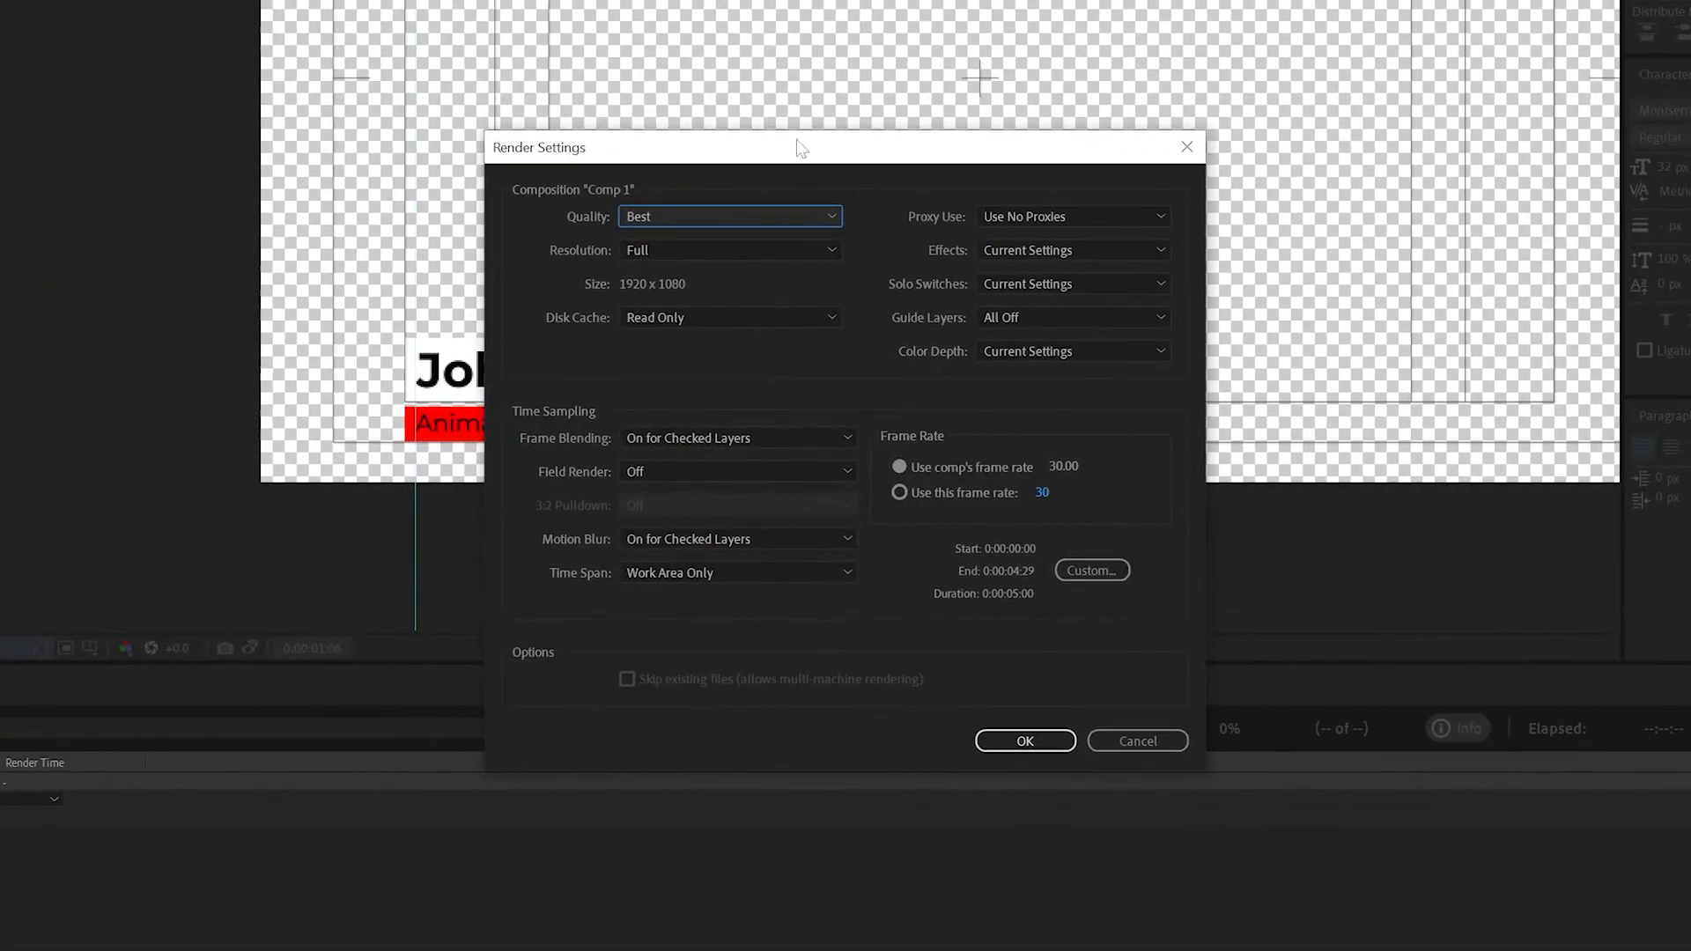
pyautogui.moveTo(646, 652)
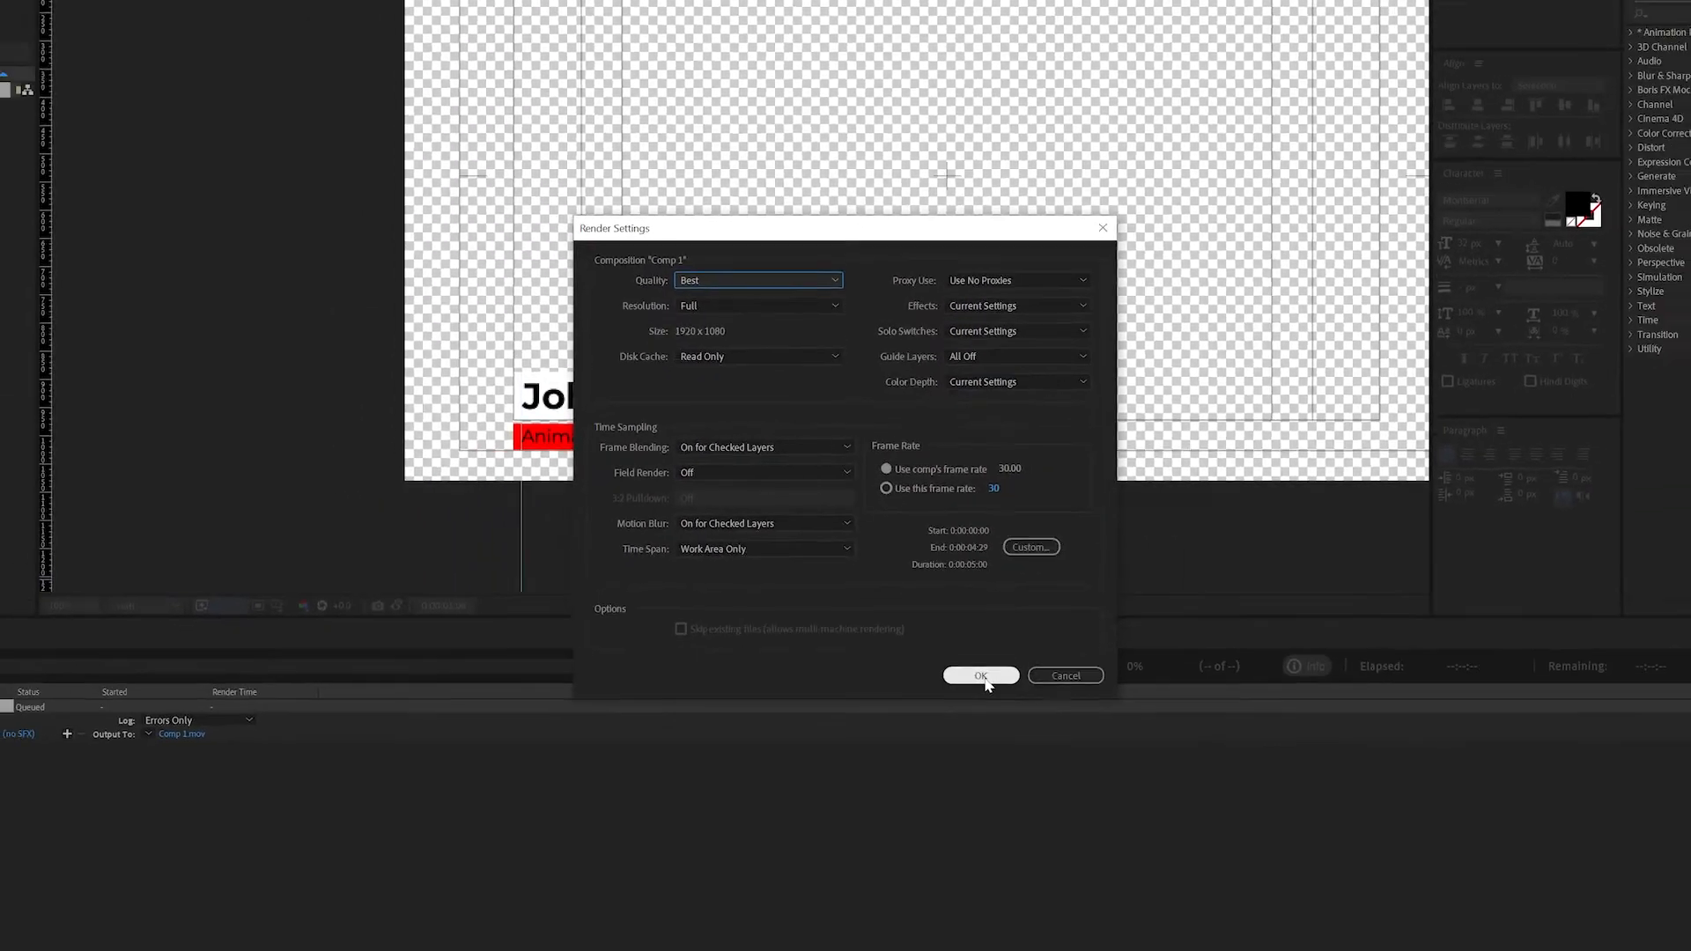
# Step: Confirm Comp 1's Best-quality, full-resolution render settings in the Render Queue
pyautogui.click(979, 675)
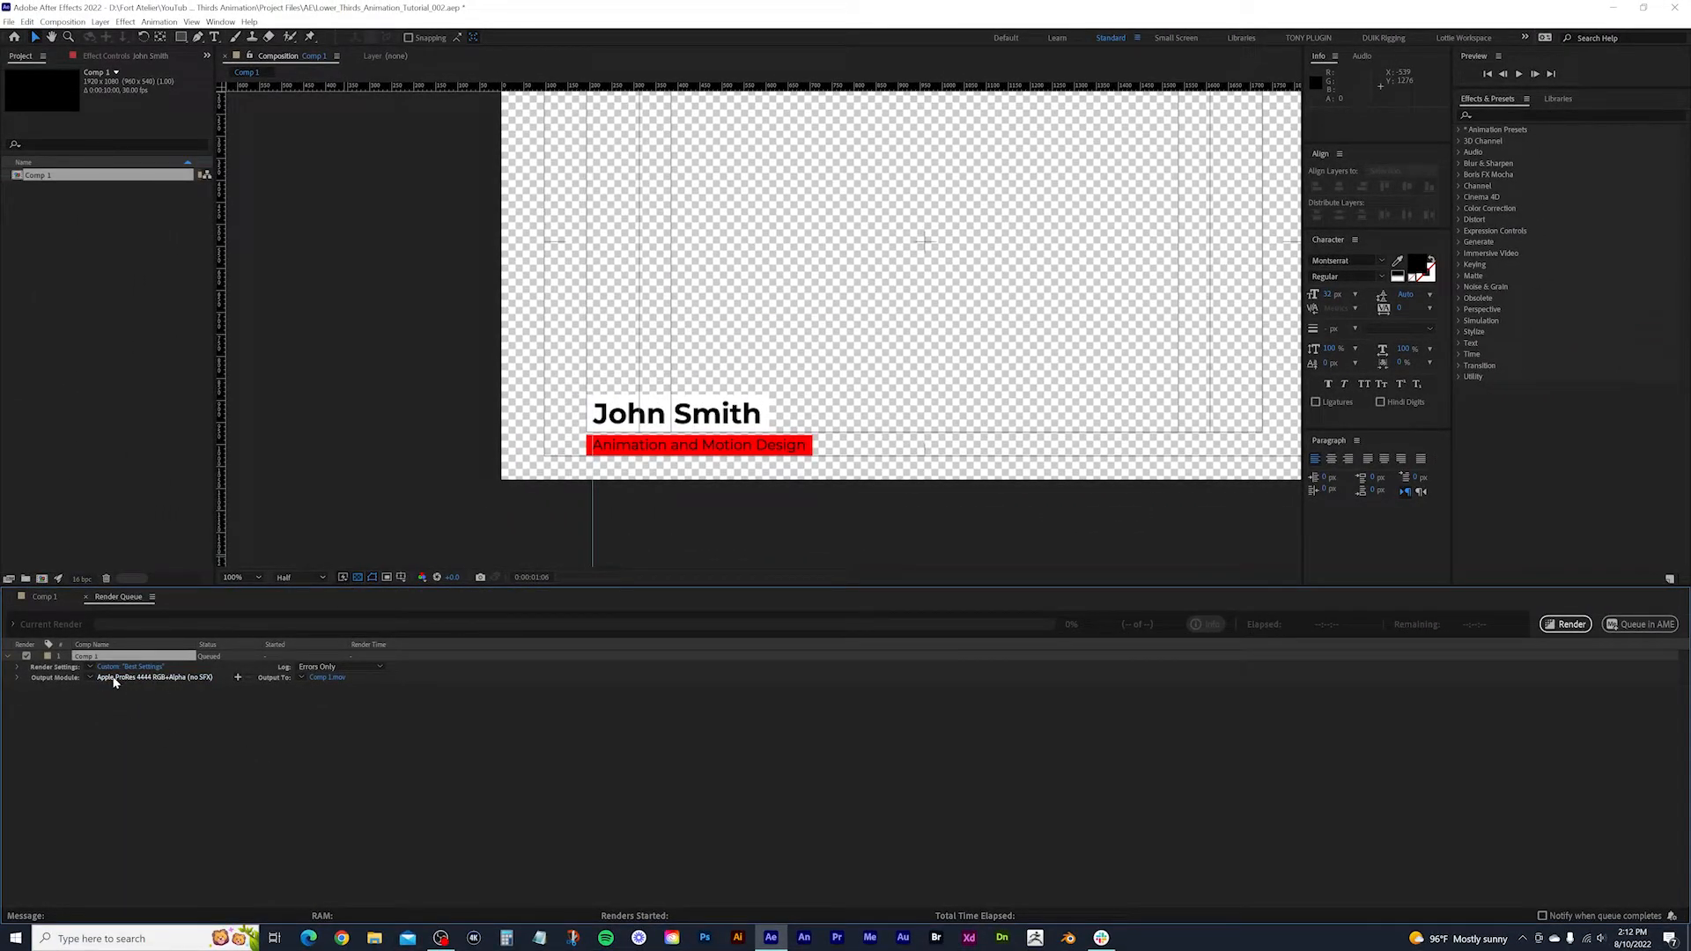
# Step: Review the QuickTime output module's channel options and keep RGB
pyautogui.click(146, 676)
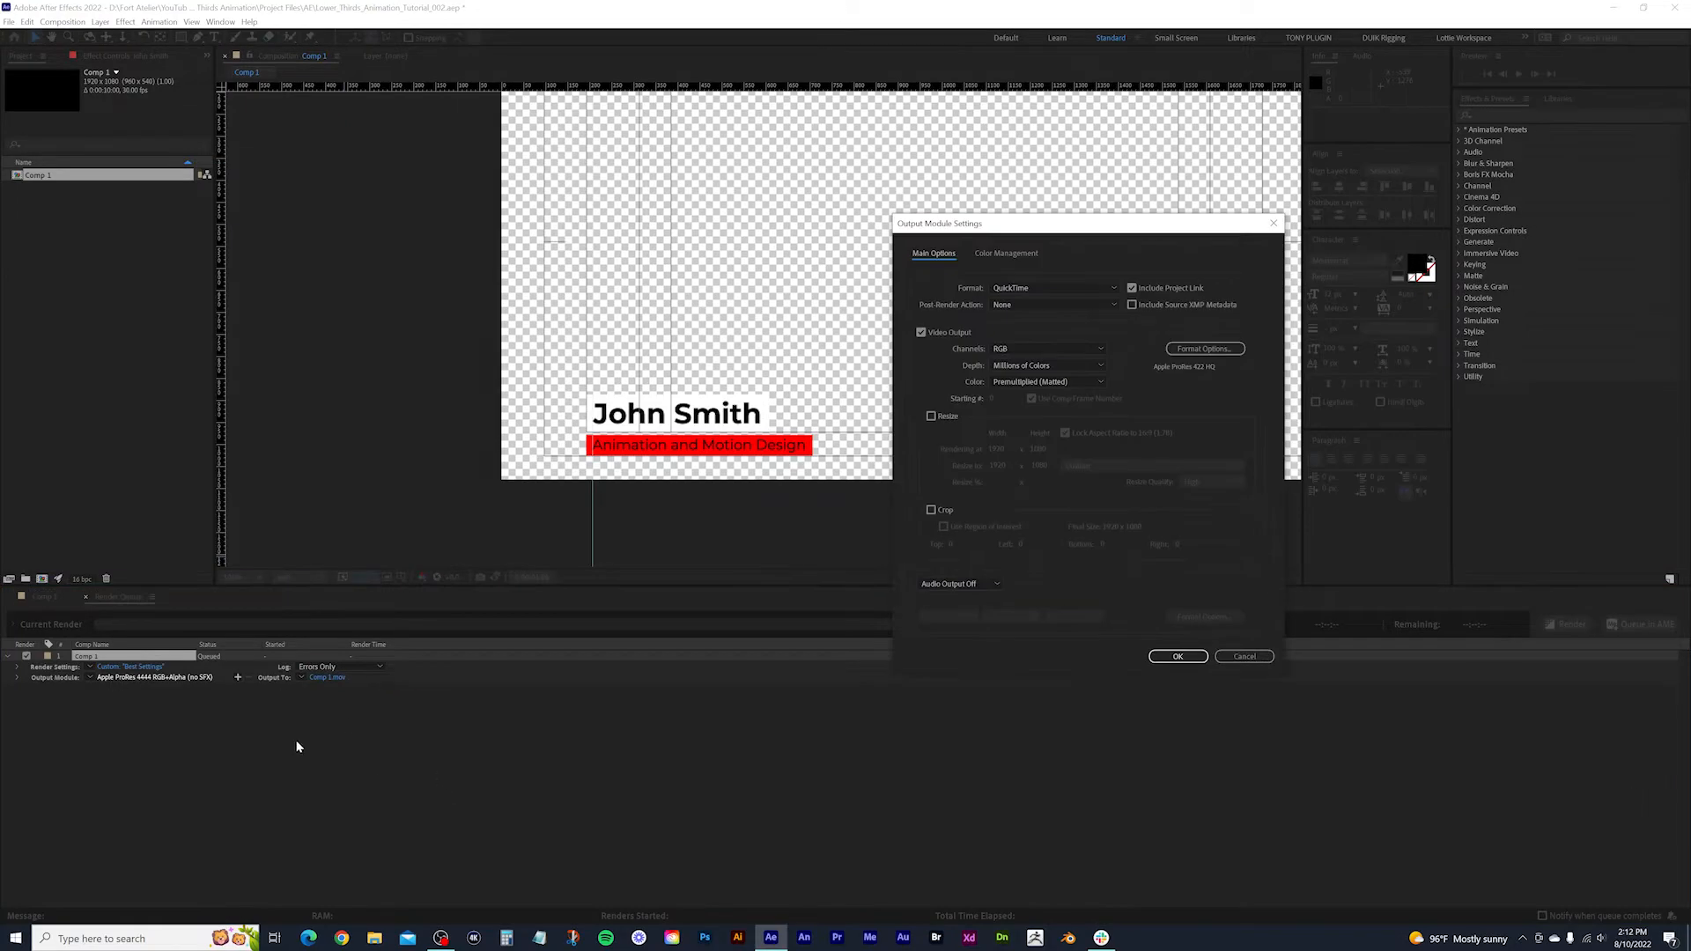
pyautogui.moveTo(1180, 235)
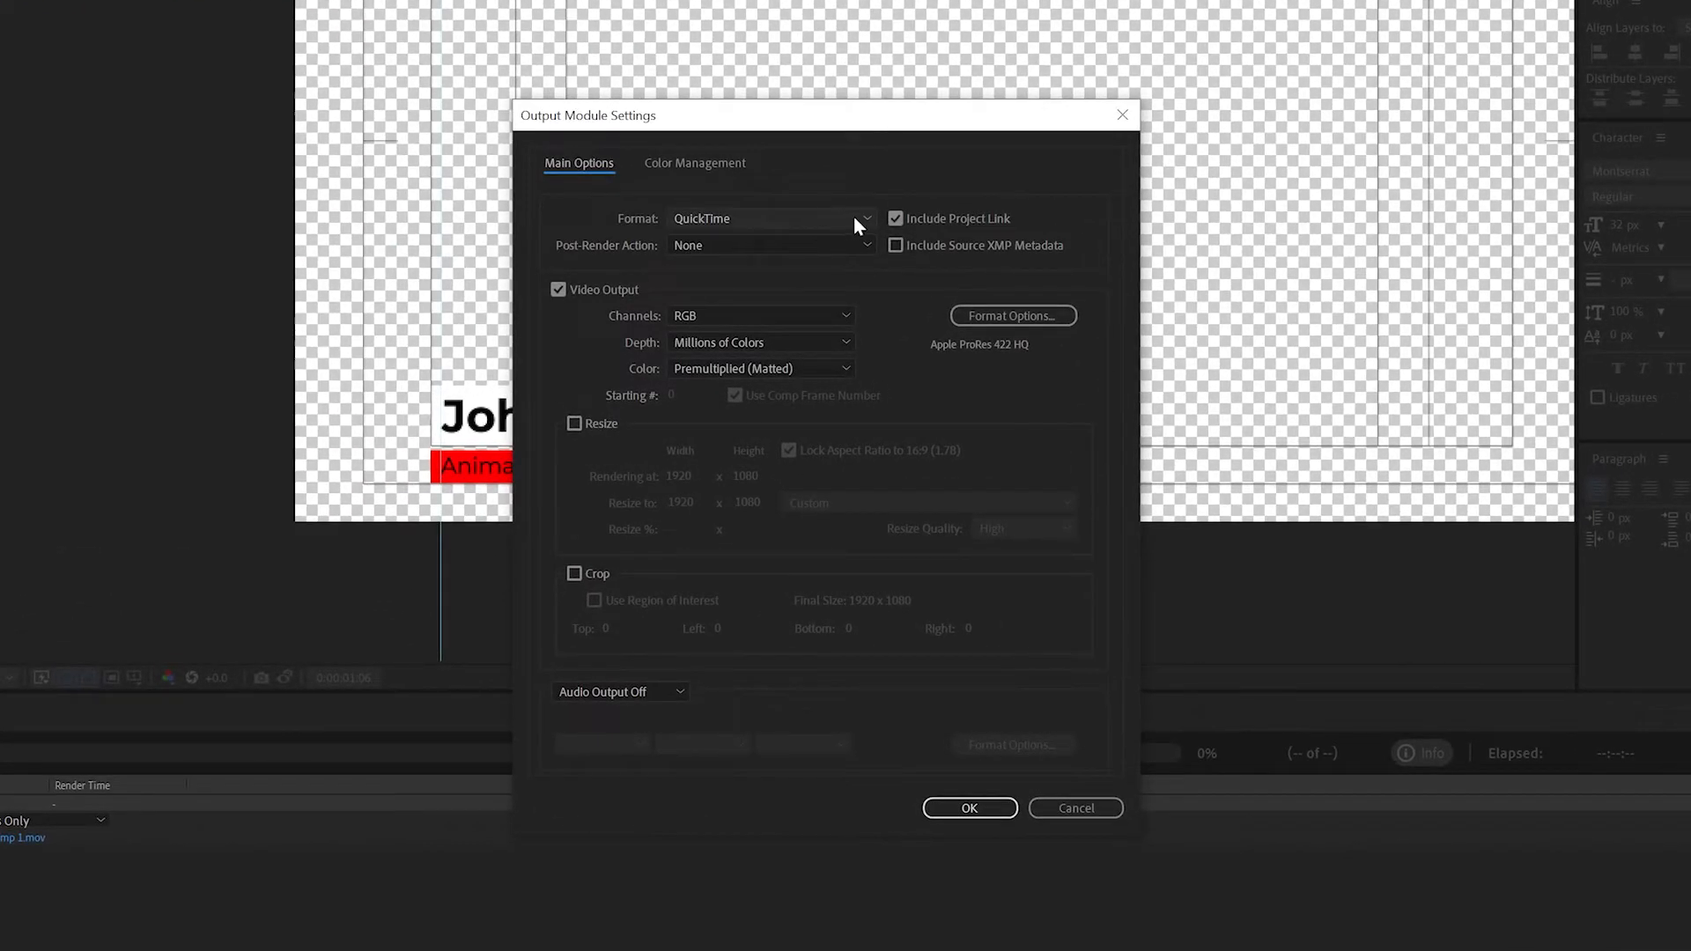
pyautogui.click(770, 218)
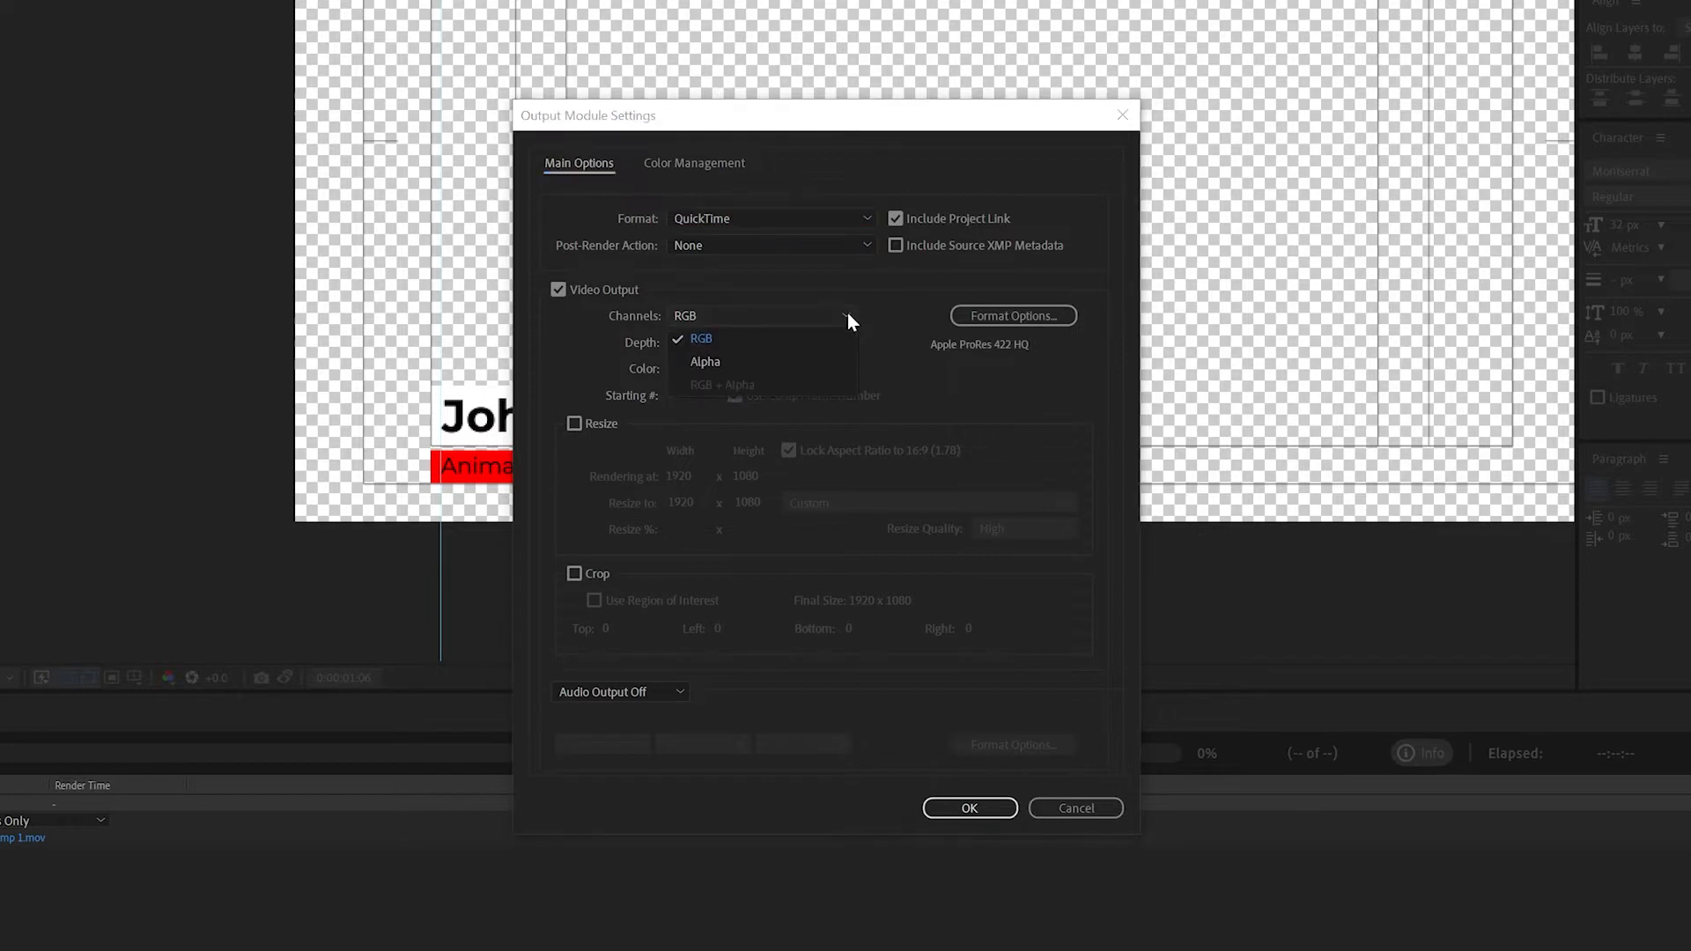
pyautogui.moveTo(699, 388)
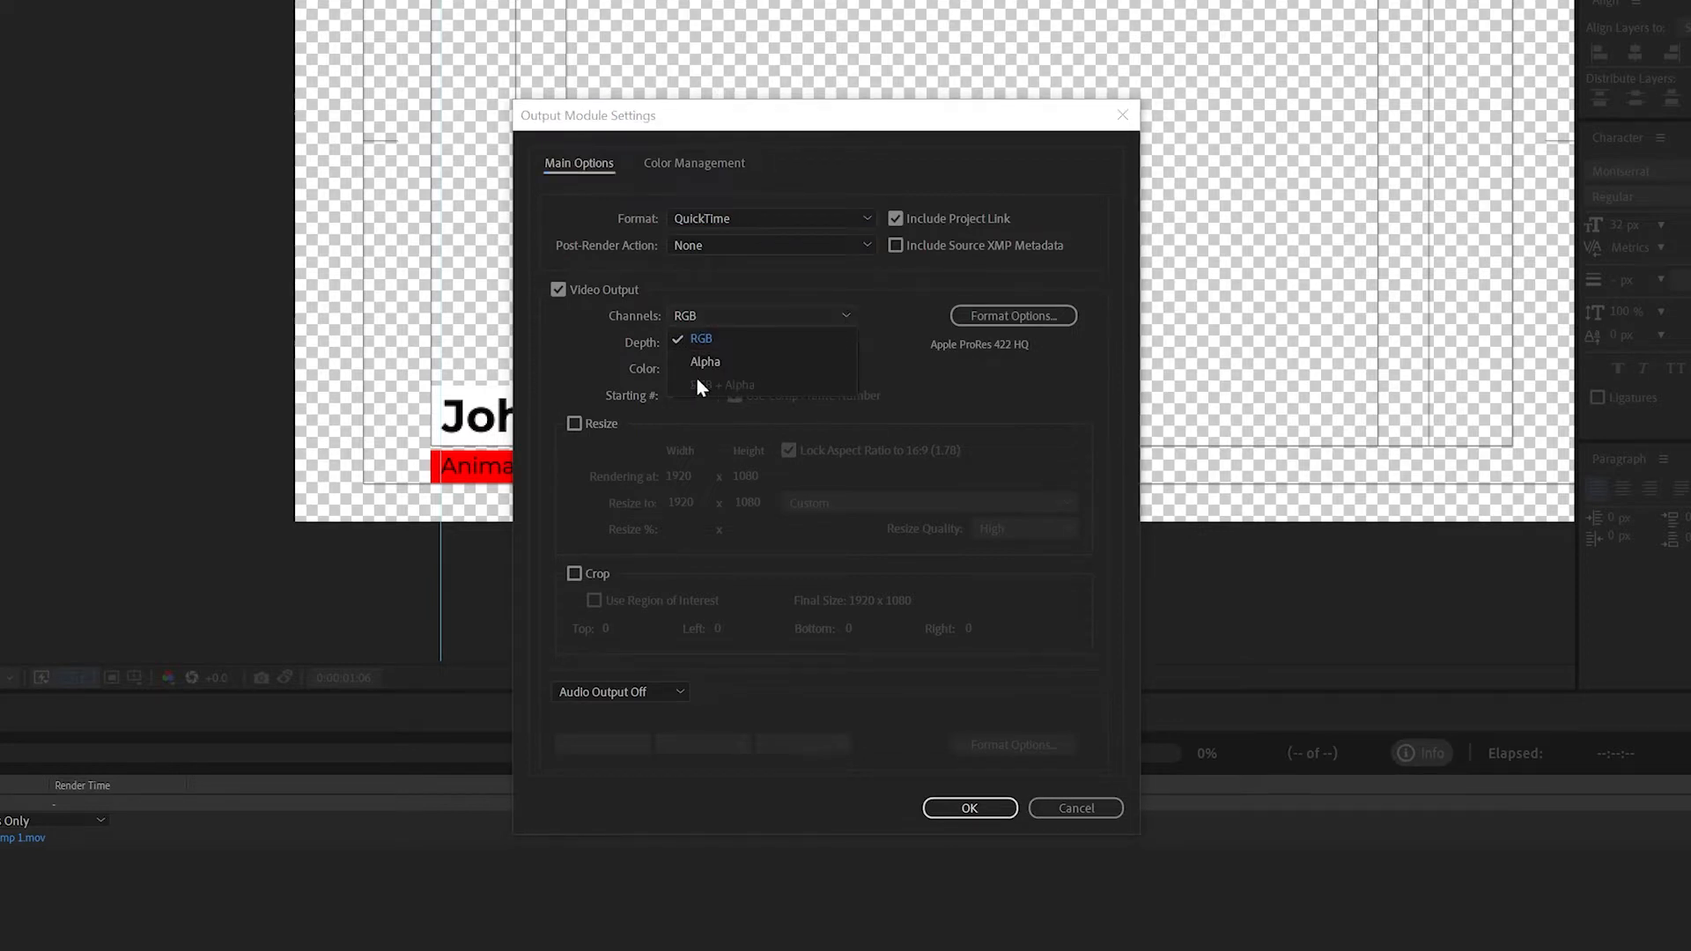
pyautogui.moveTo(755, 396)
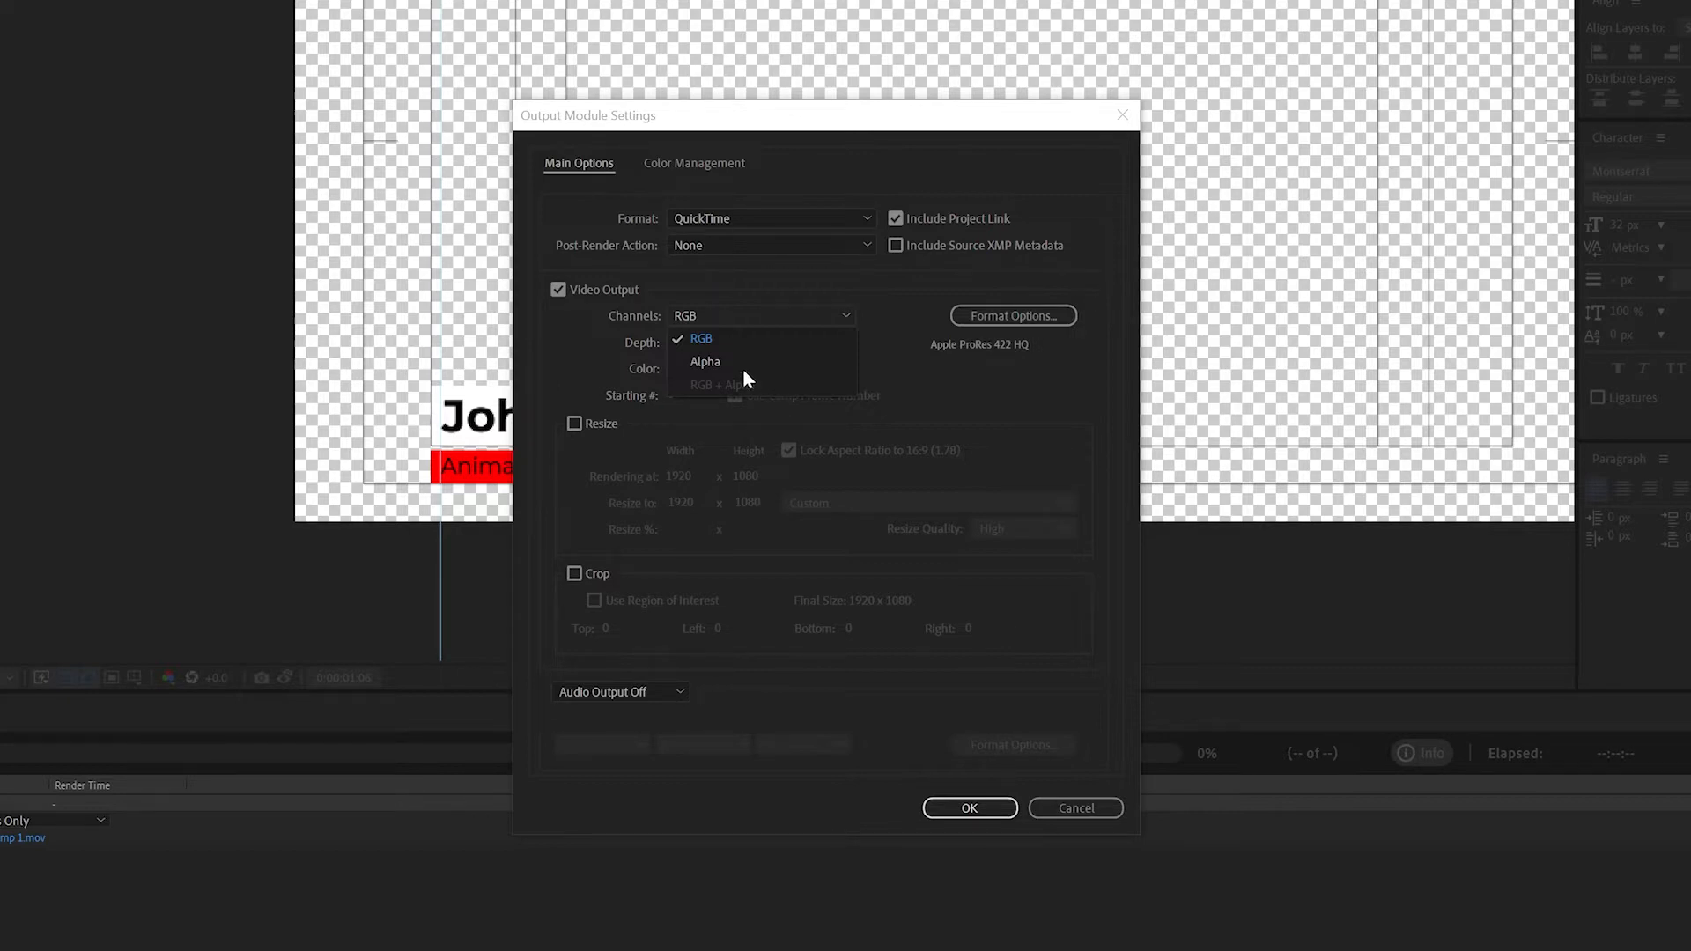
pyautogui.moveTo(705, 363)
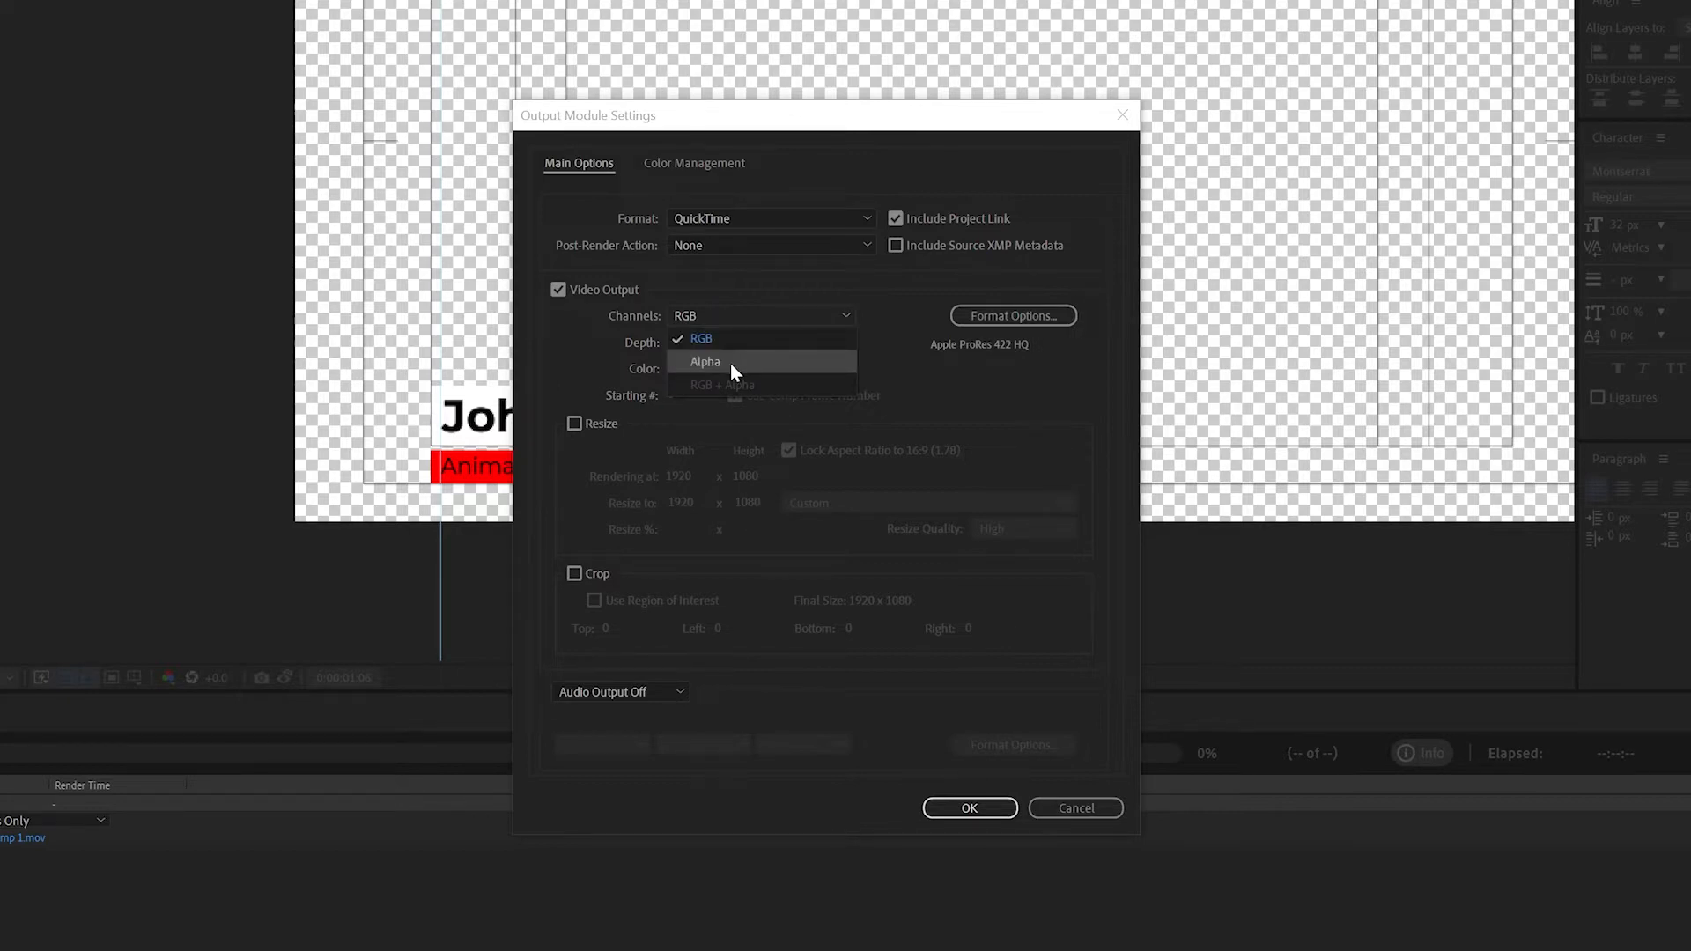
pyautogui.moveTo(706, 396)
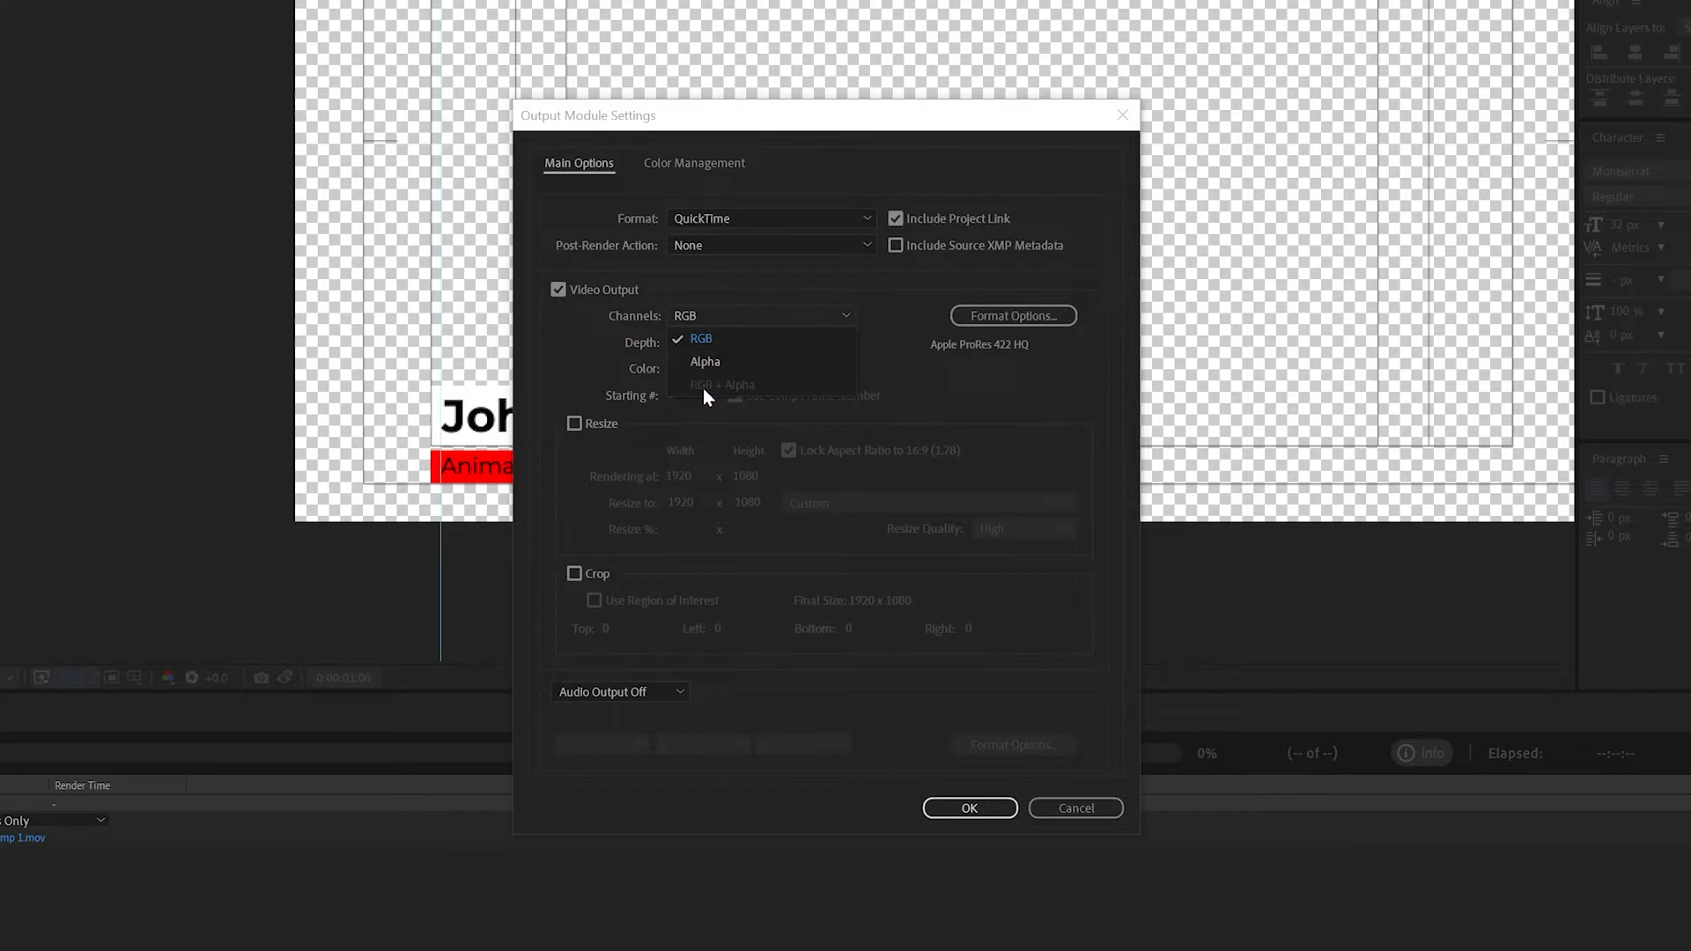
pyautogui.moveTo(757, 394)
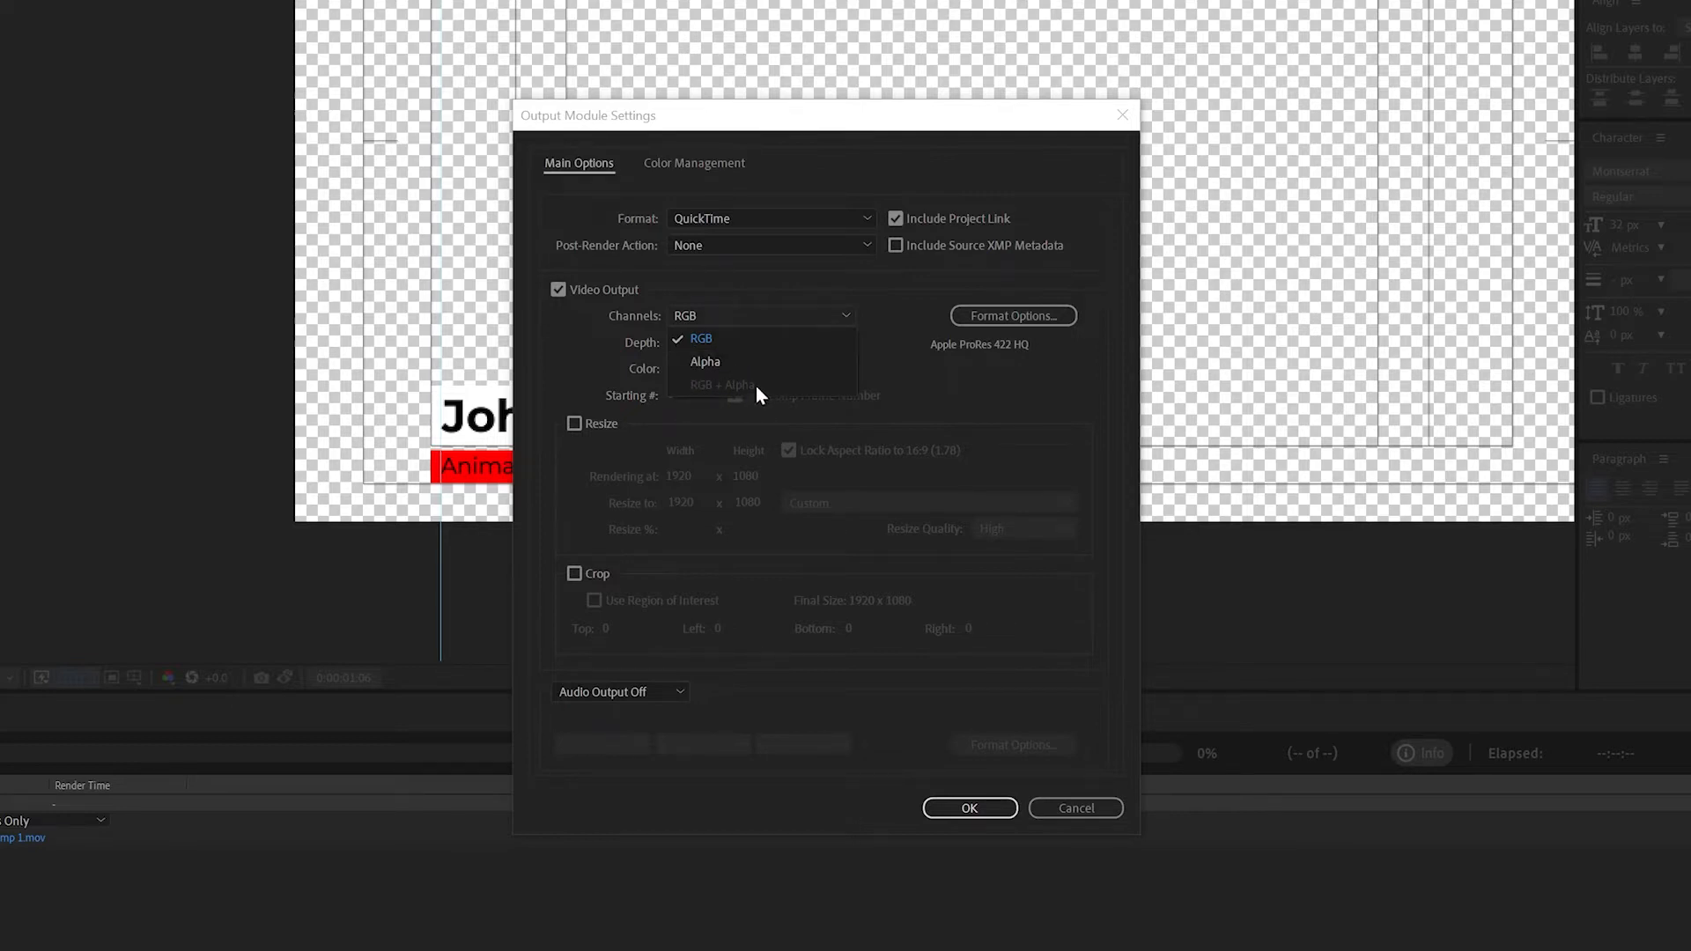
pyautogui.moveTo(750, 400)
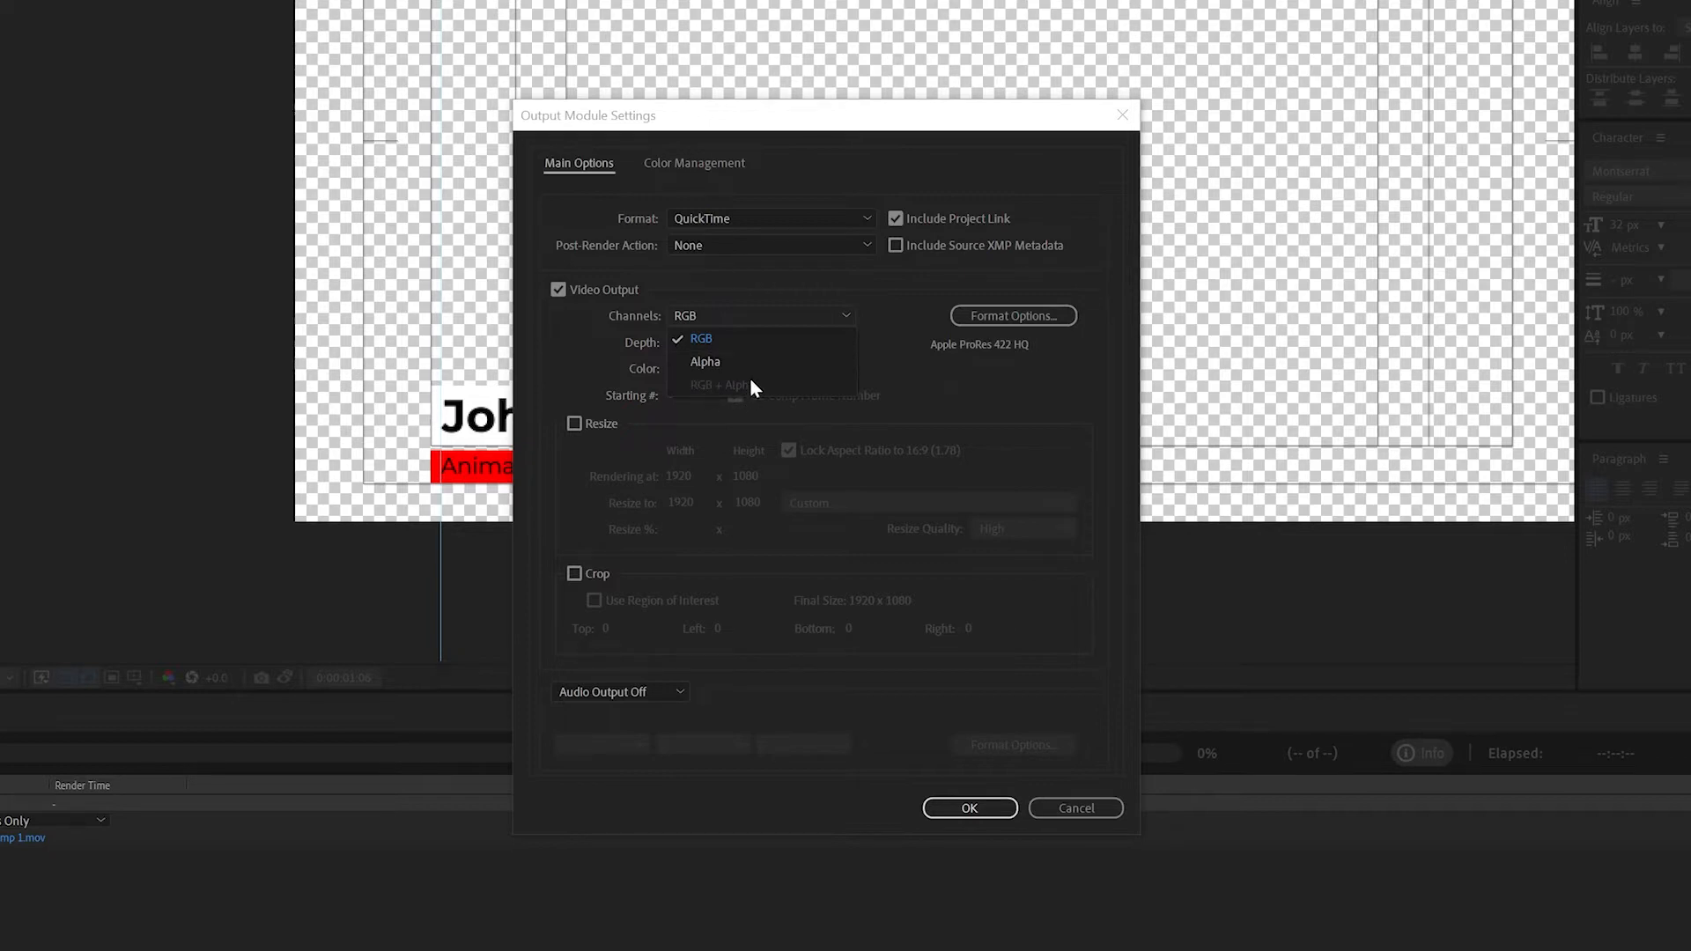
pyautogui.moveTo(941, 391)
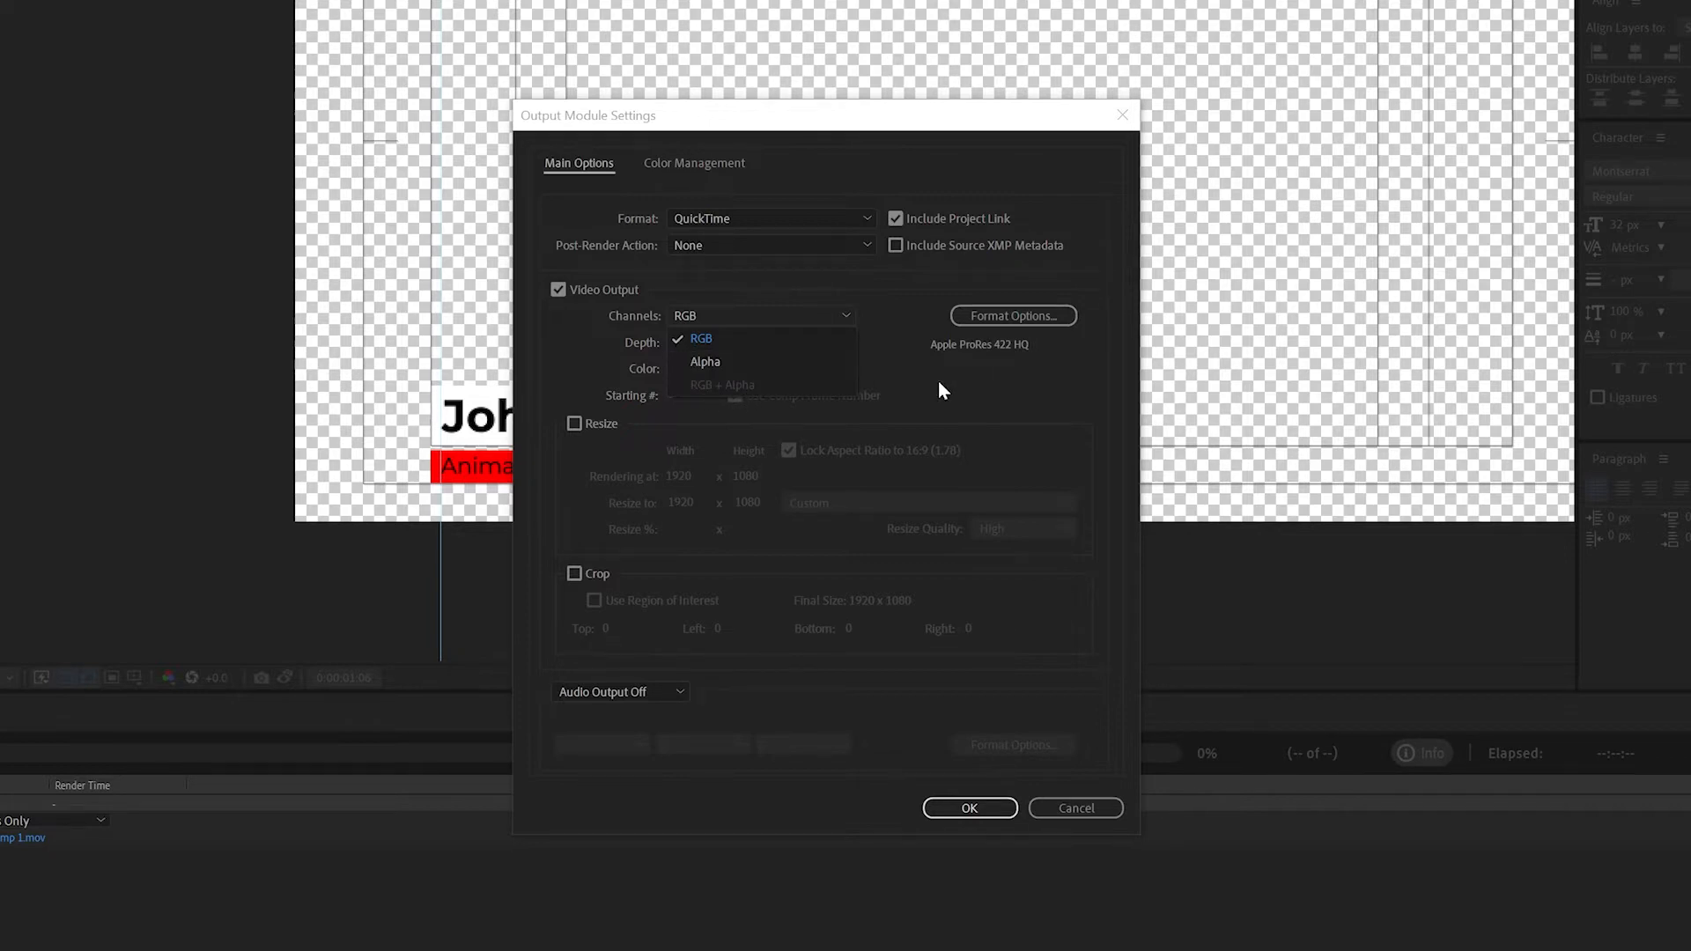
pyautogui.click(701, 338)
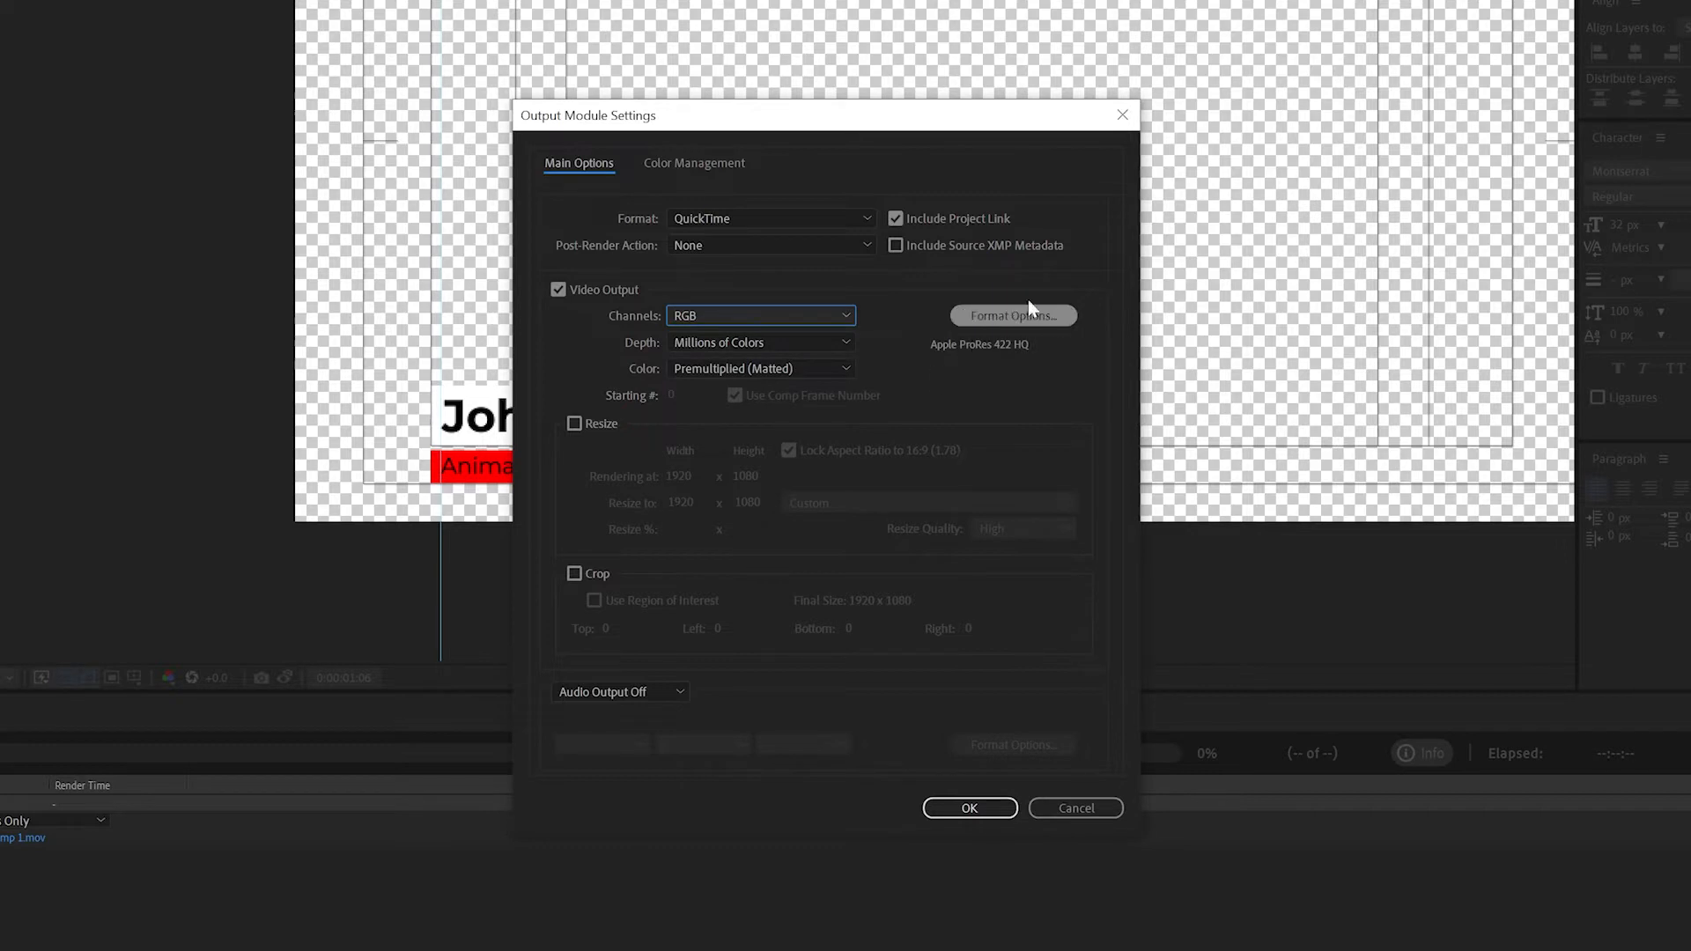
# Step: Change the QuickTime video codec from ProRes 422 HQ to Apple ProRes 4444
pyautogui.click(1011, 316)
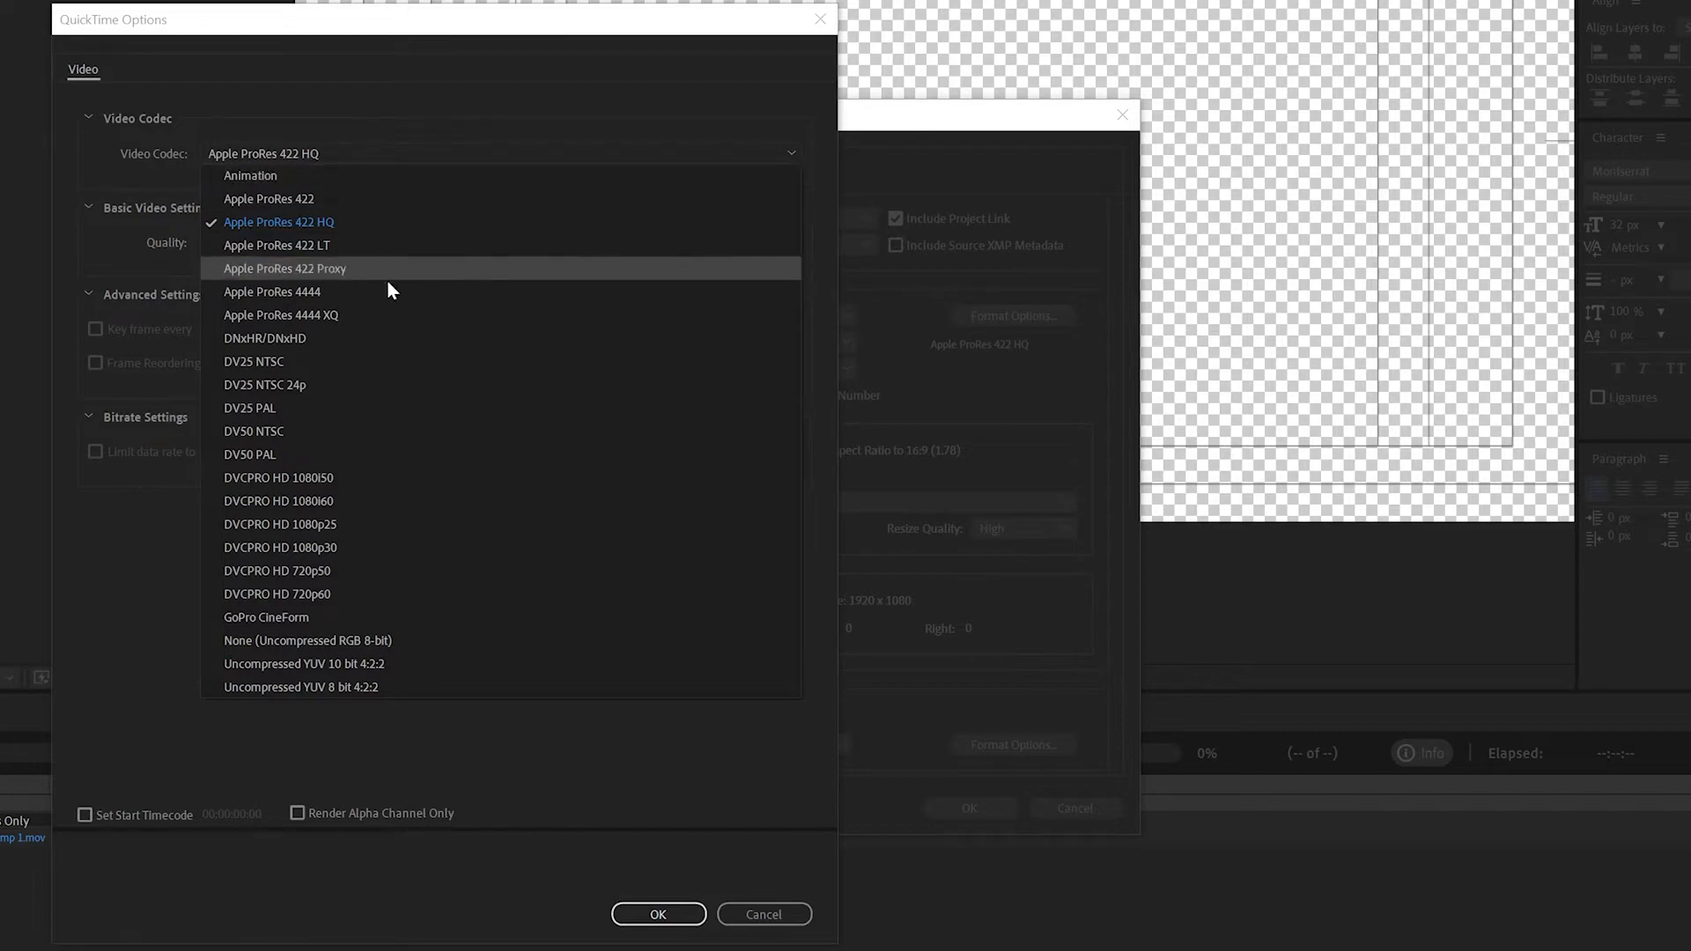
pyautogui.moveTo(314, 291)
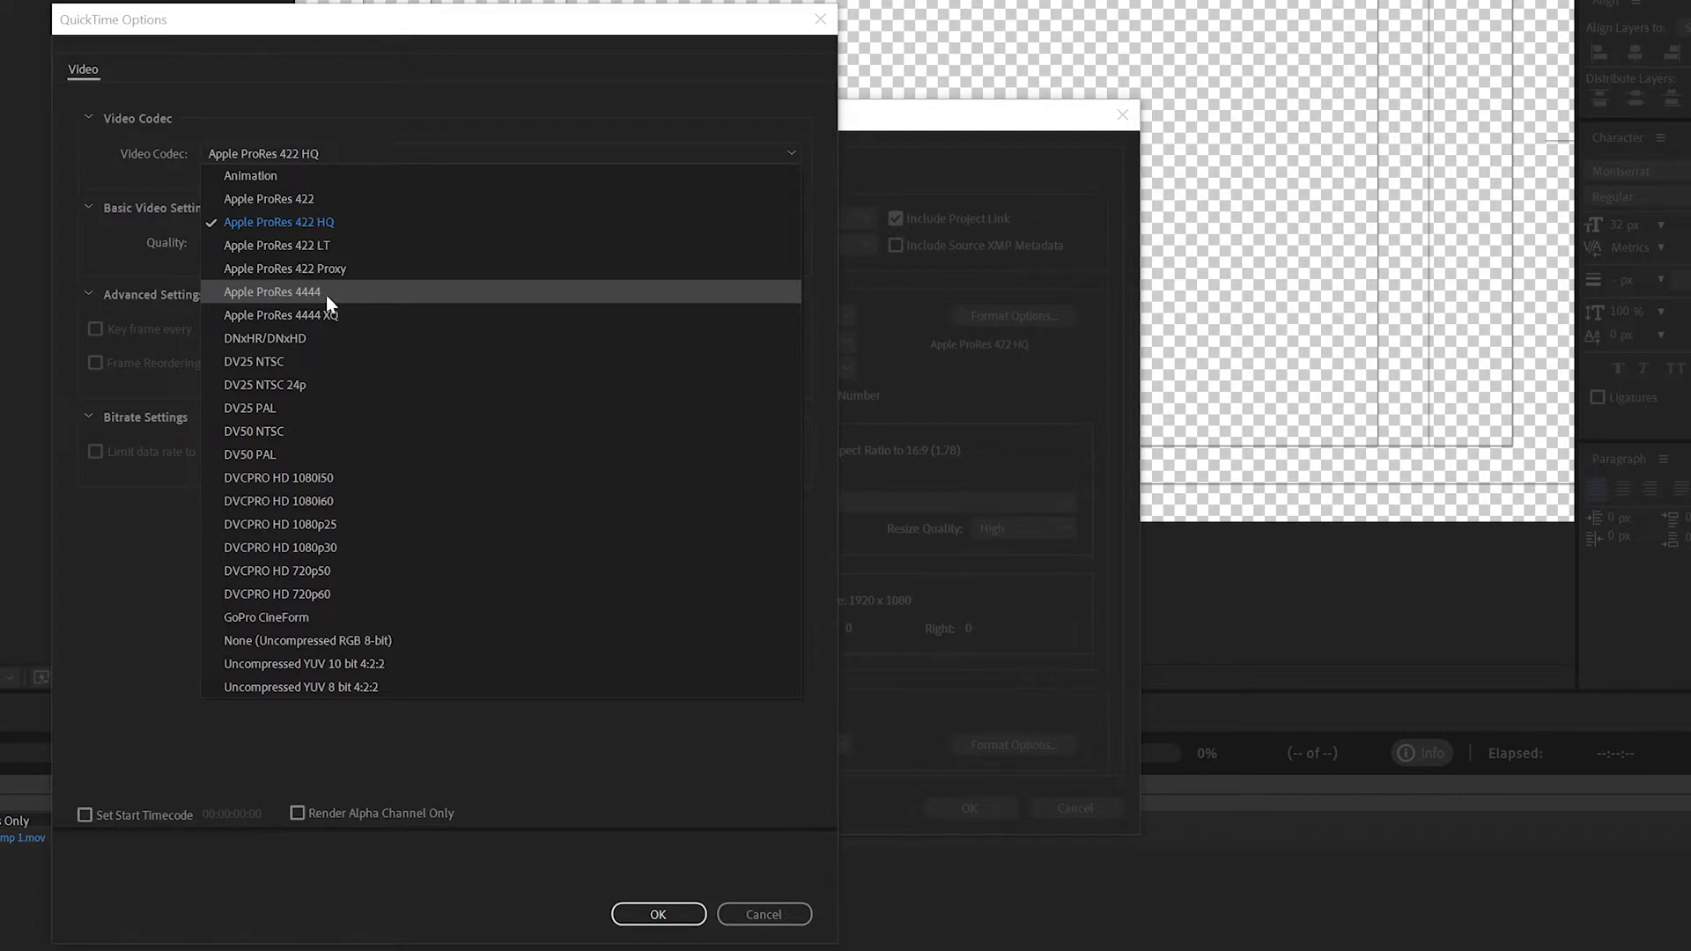
pyautogui.moveTo(301, 338)
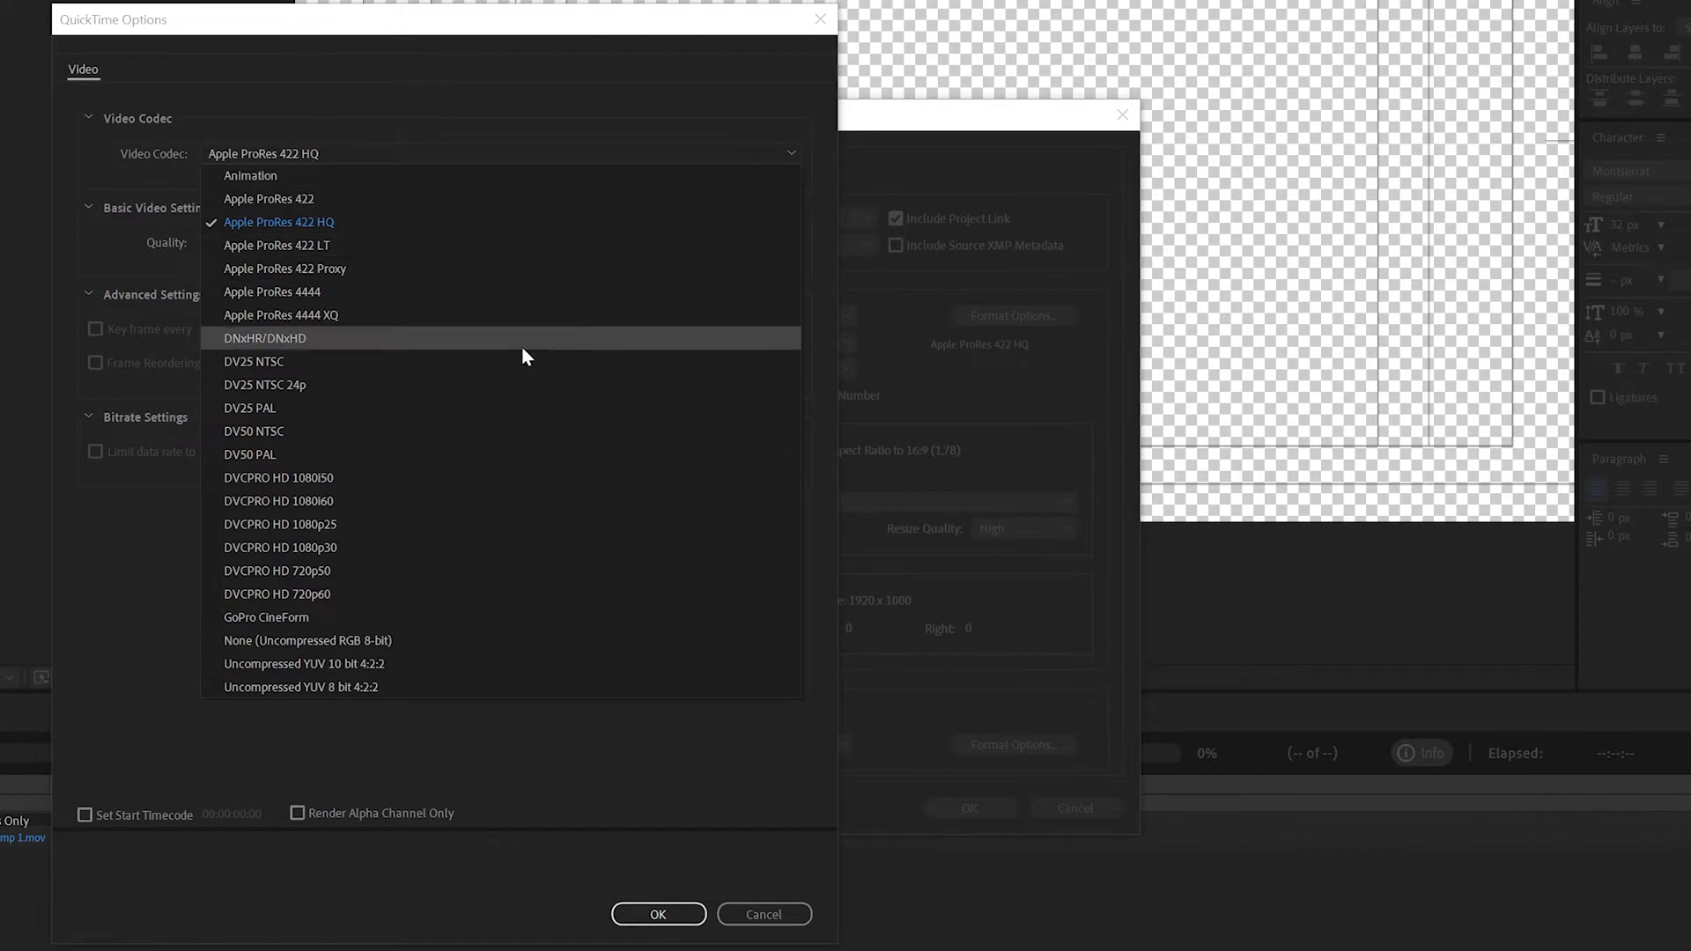
pyautogui.click(271, 291)
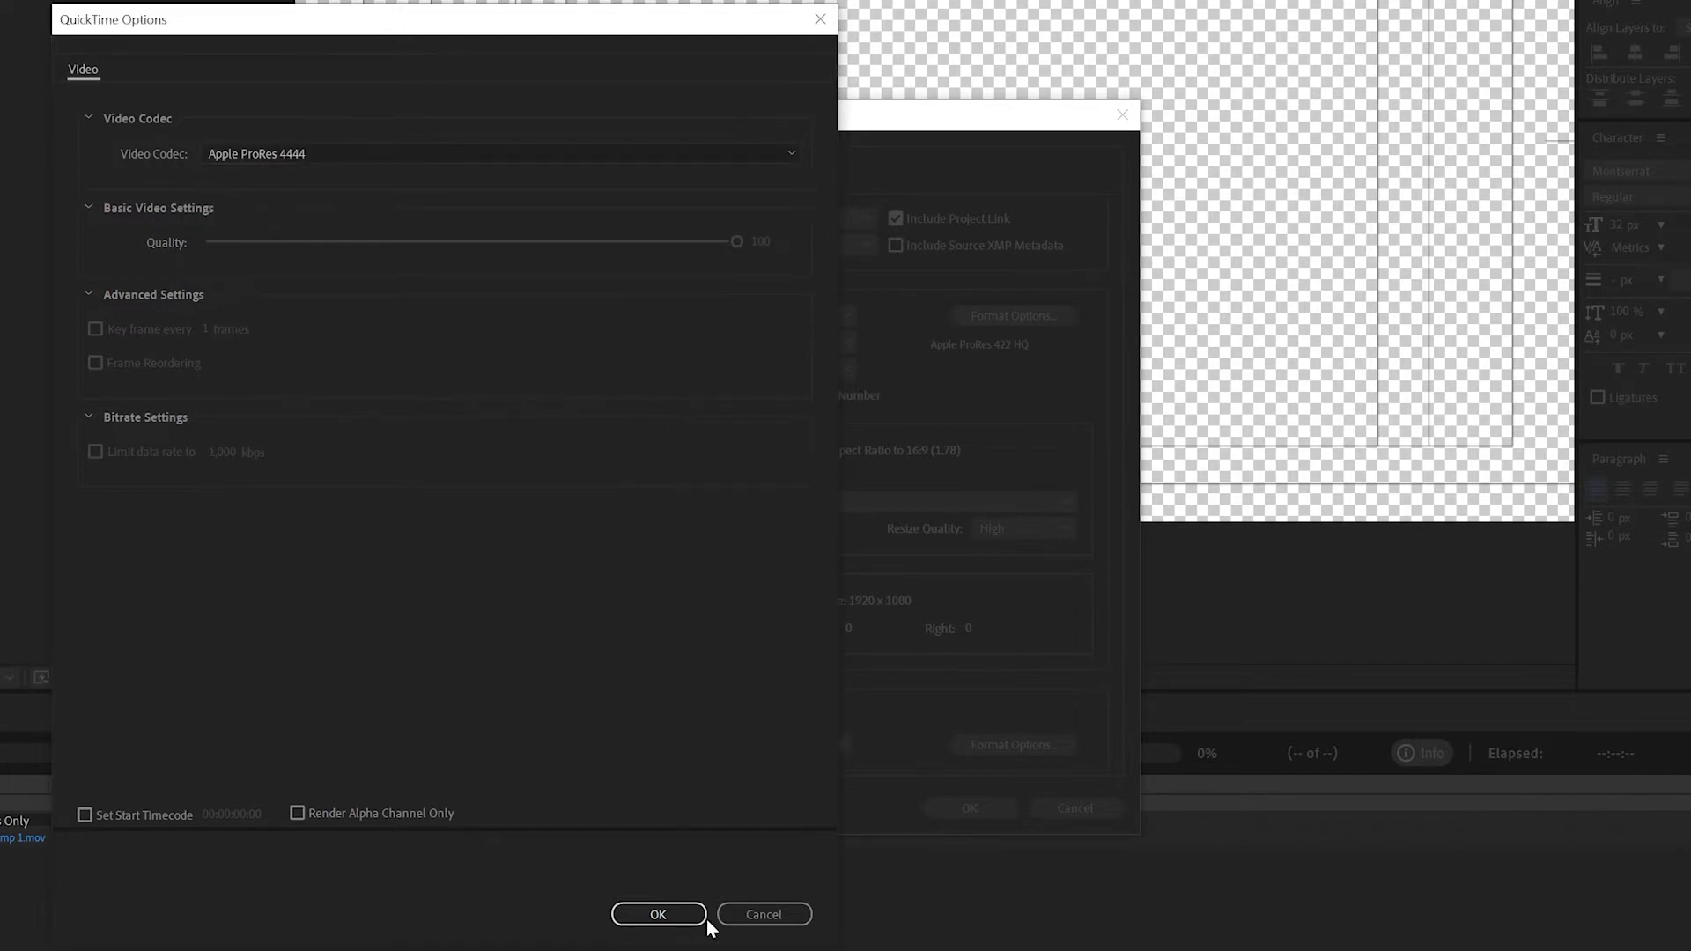
pyautogui.click(657, 914)
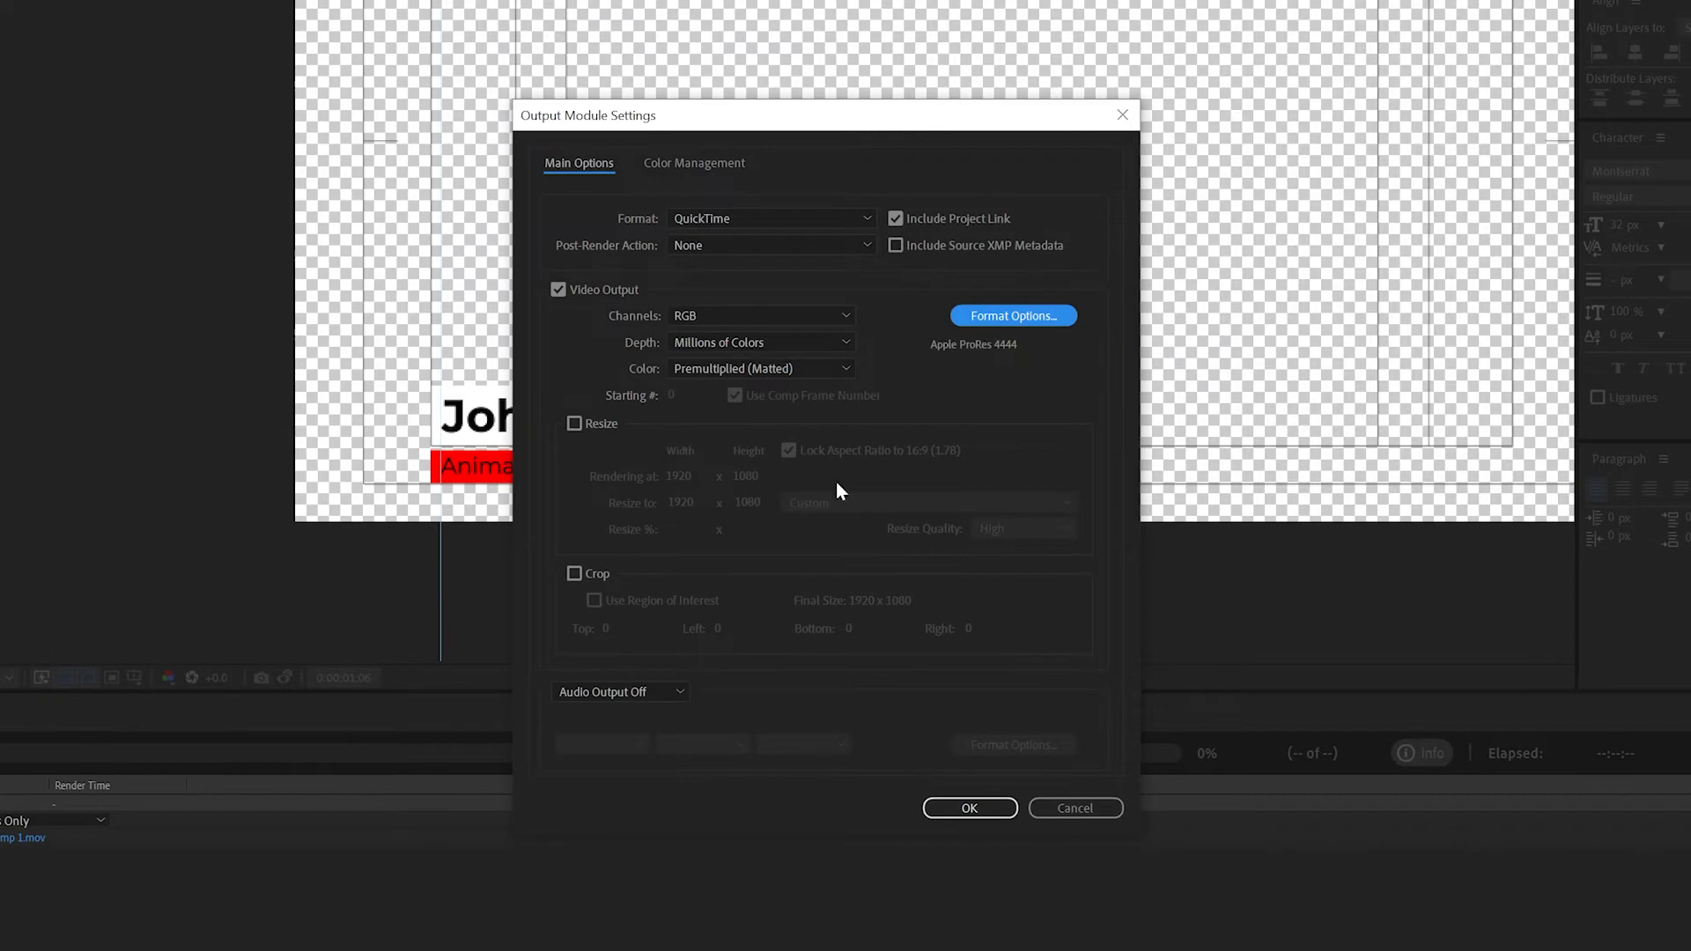
# Step: Set the output channels to RGB + Alpha
pyautogui.click(759, 316)
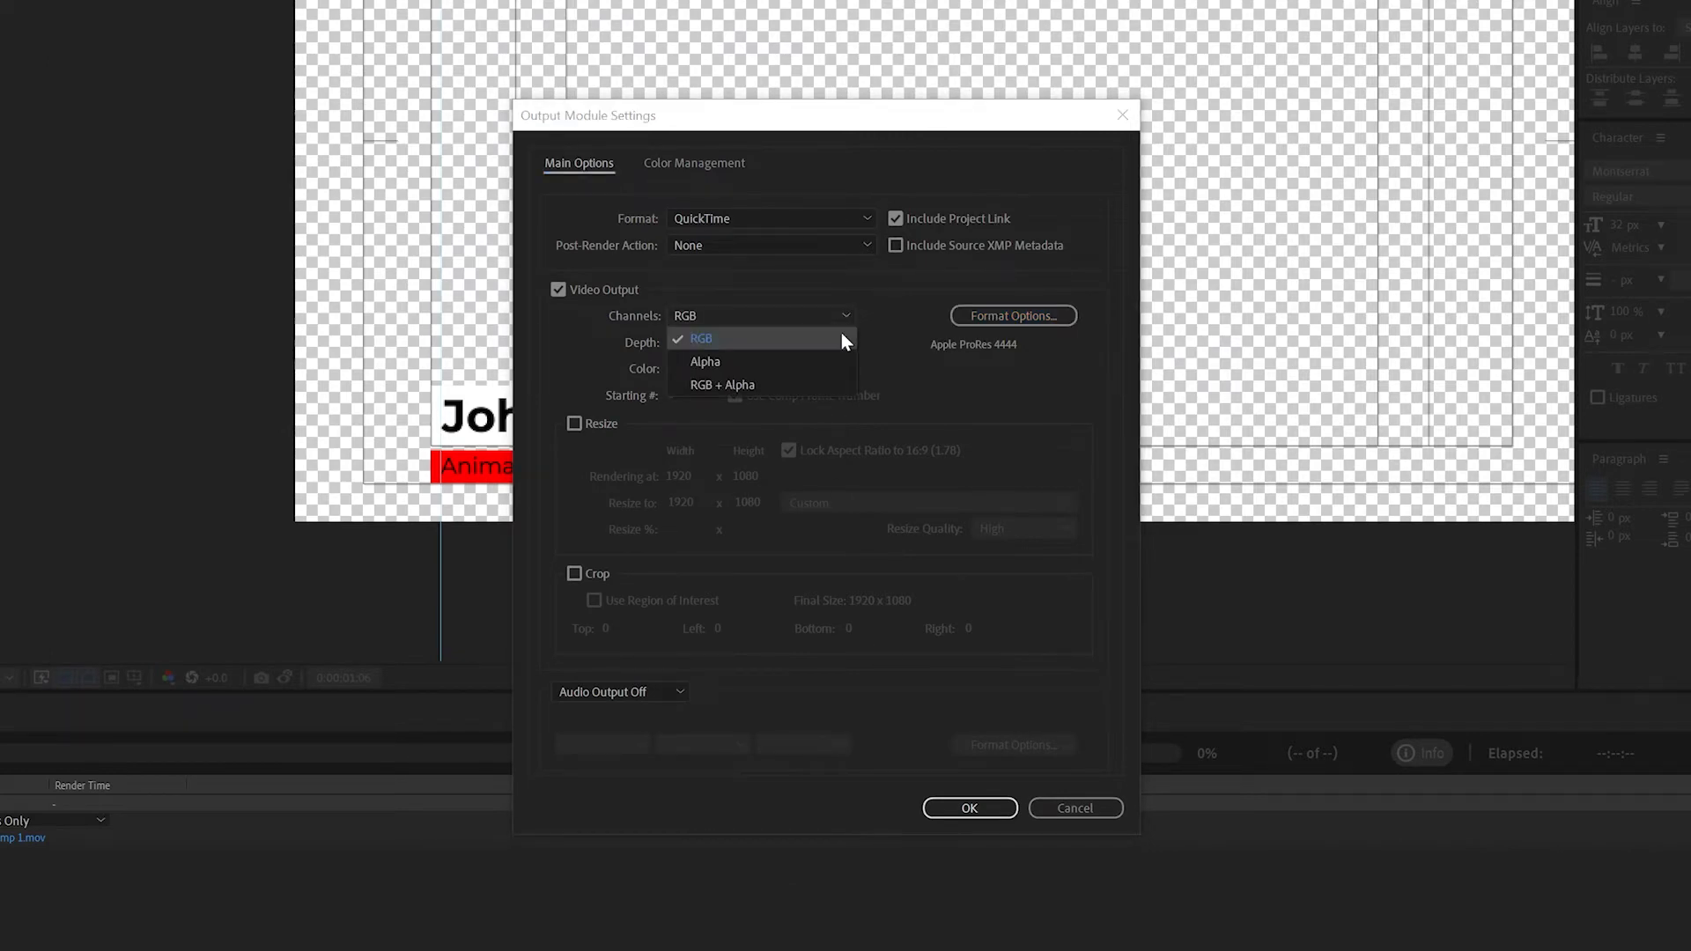
pyautogui.click(722, 386)
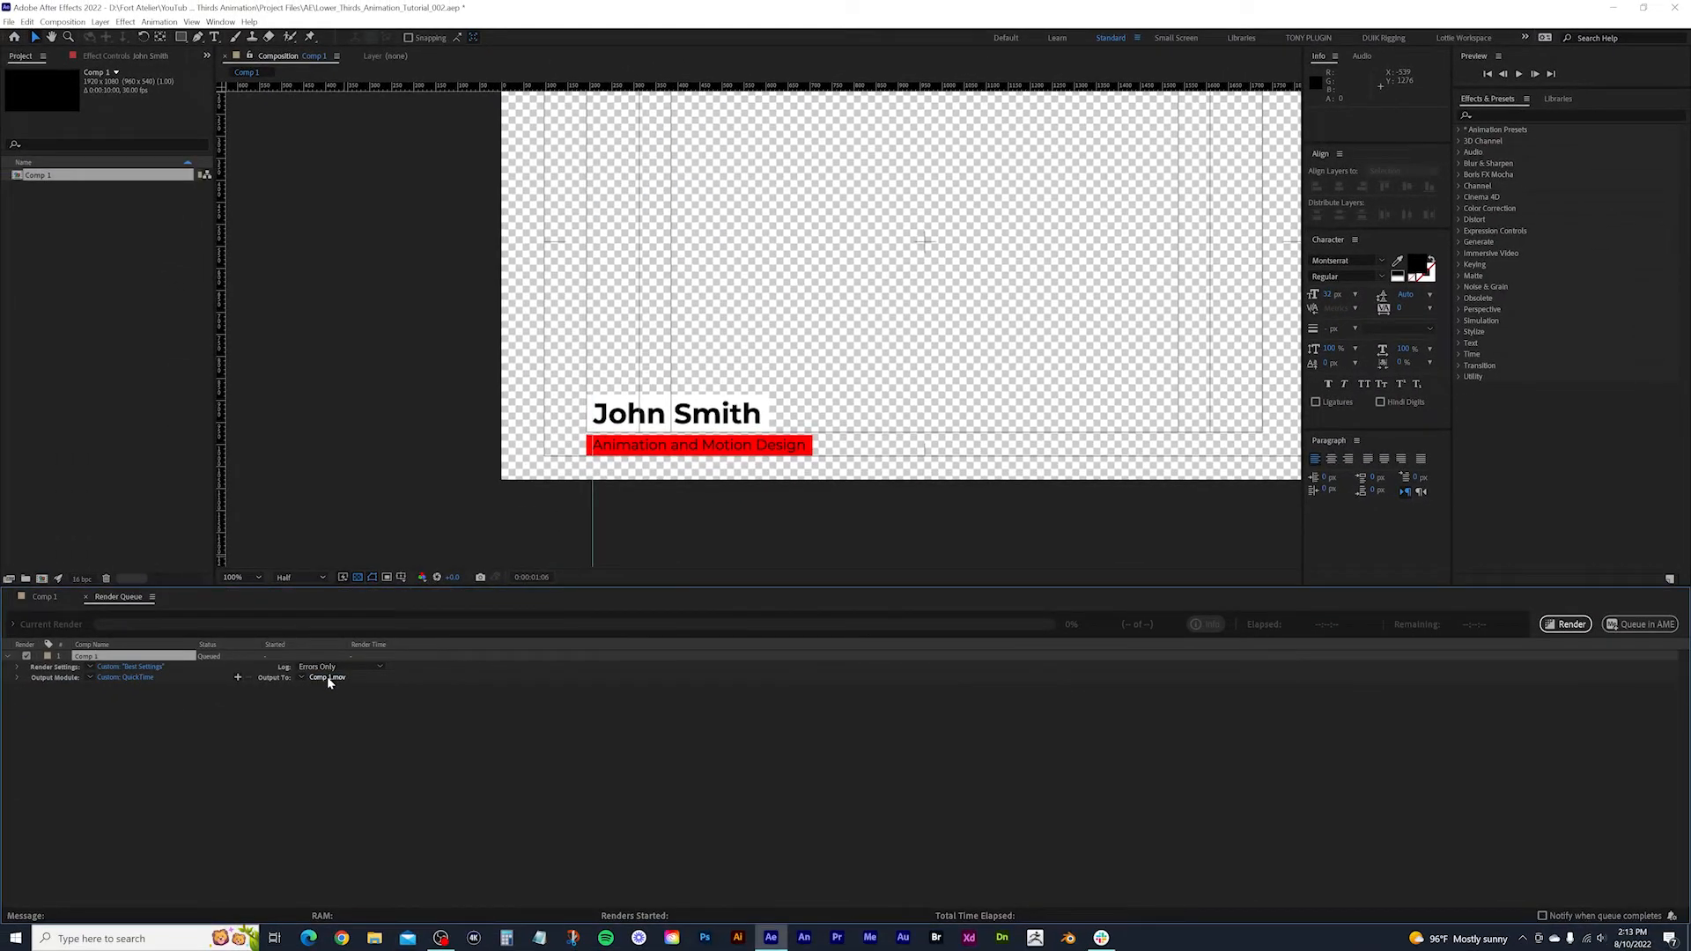
# Step: Save the output as John_Smith_Lower_Third_003 in the Output folder and render Comp 1
pyautogui.click(328, 676)
pyautogui.write('John_Smith_Lower_Third_003')
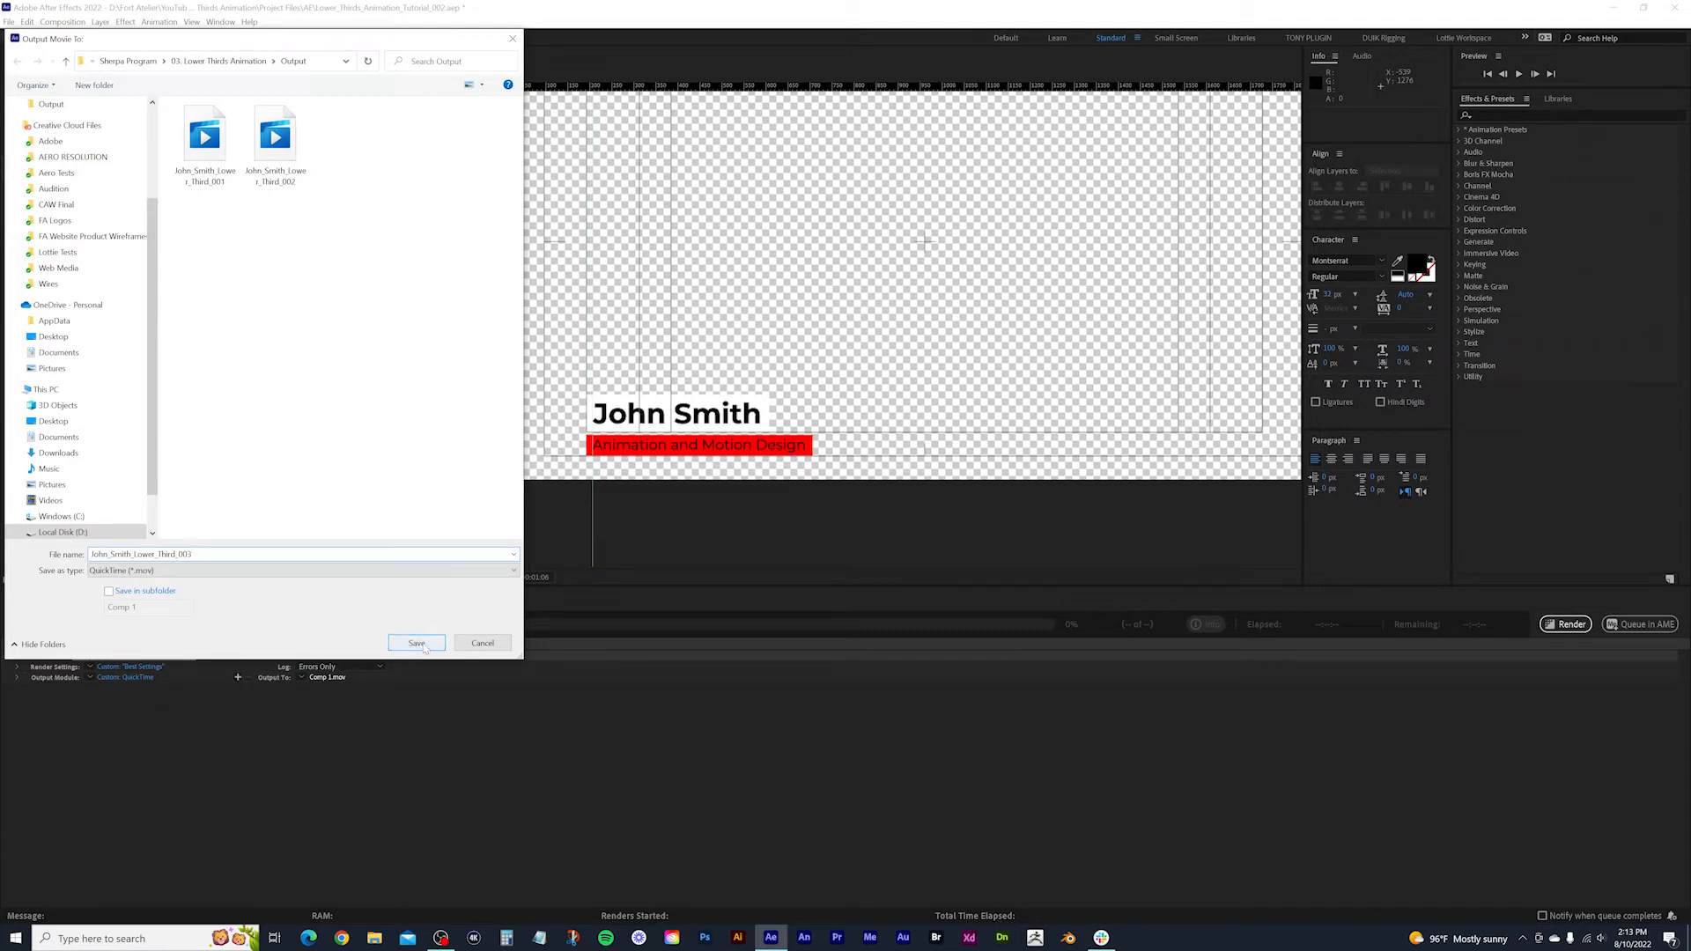
pyautogui.click(416, 643)
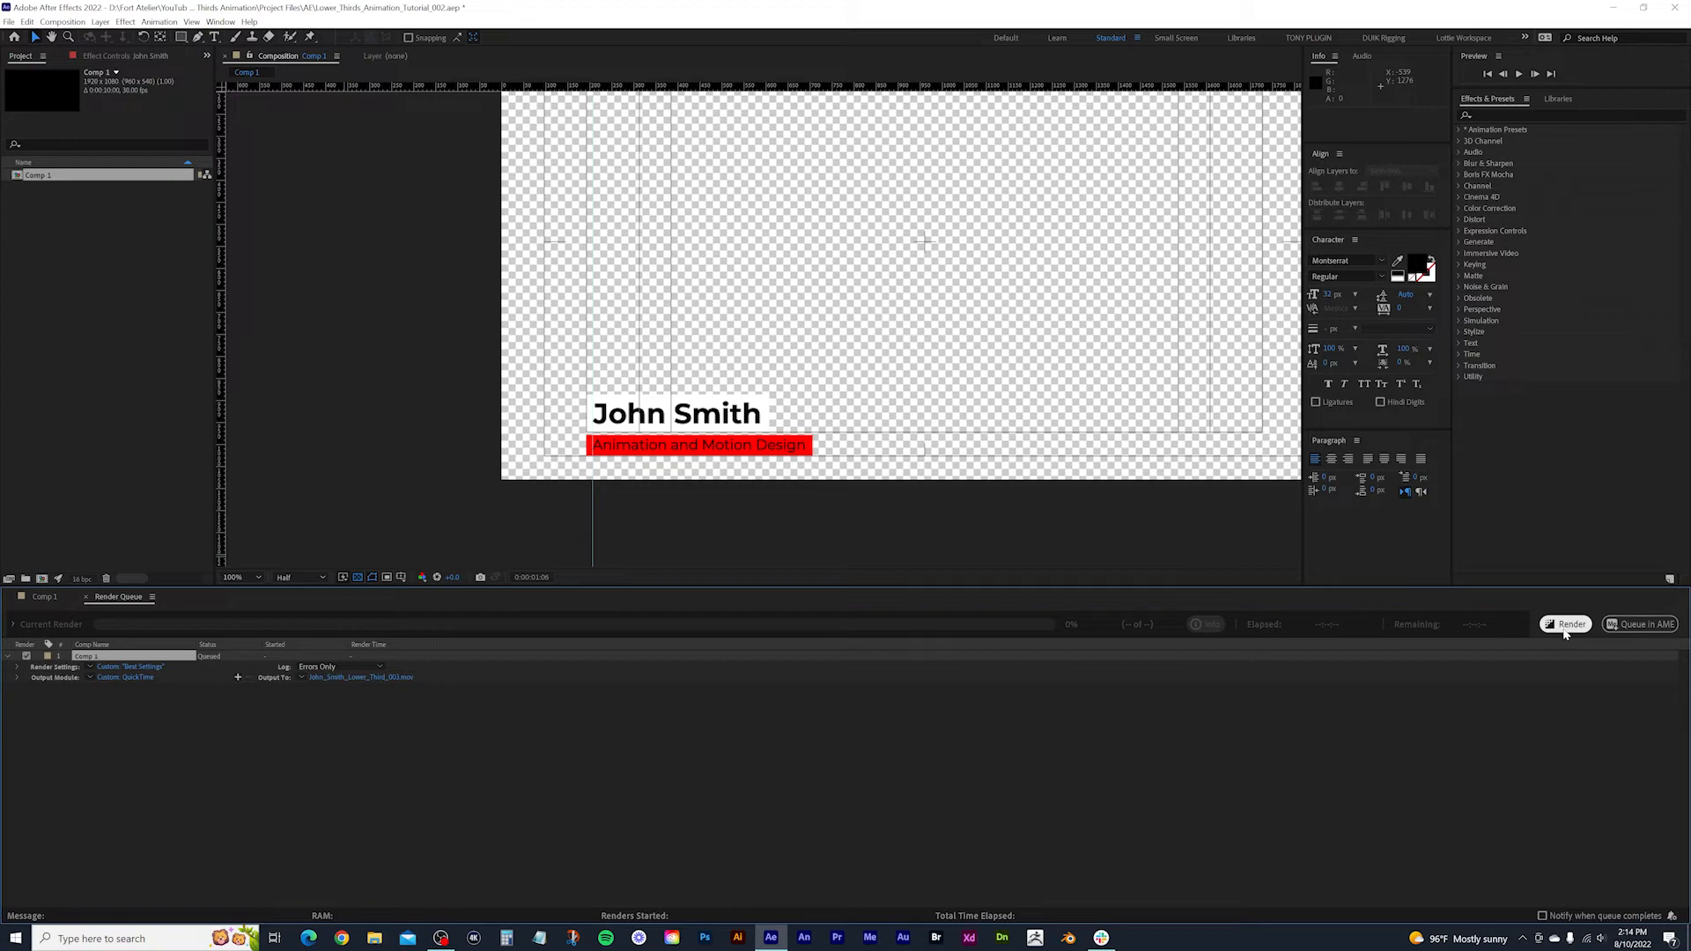
pyautogui.click(1564, 623)
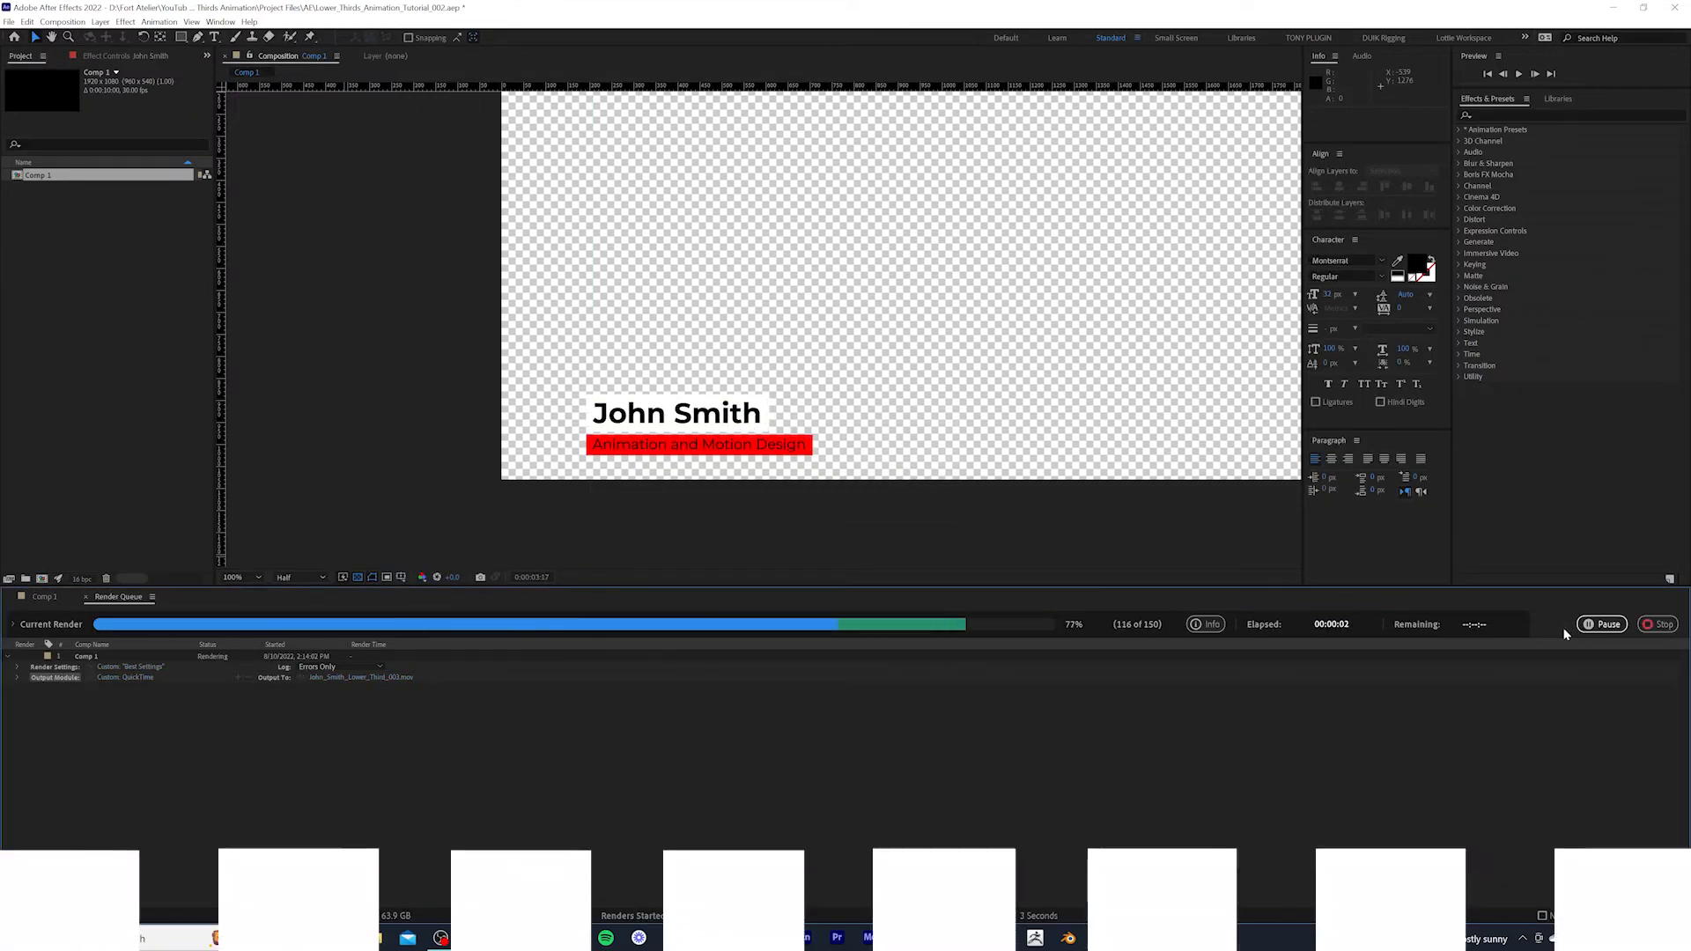
pyautogui.click(834, 939)
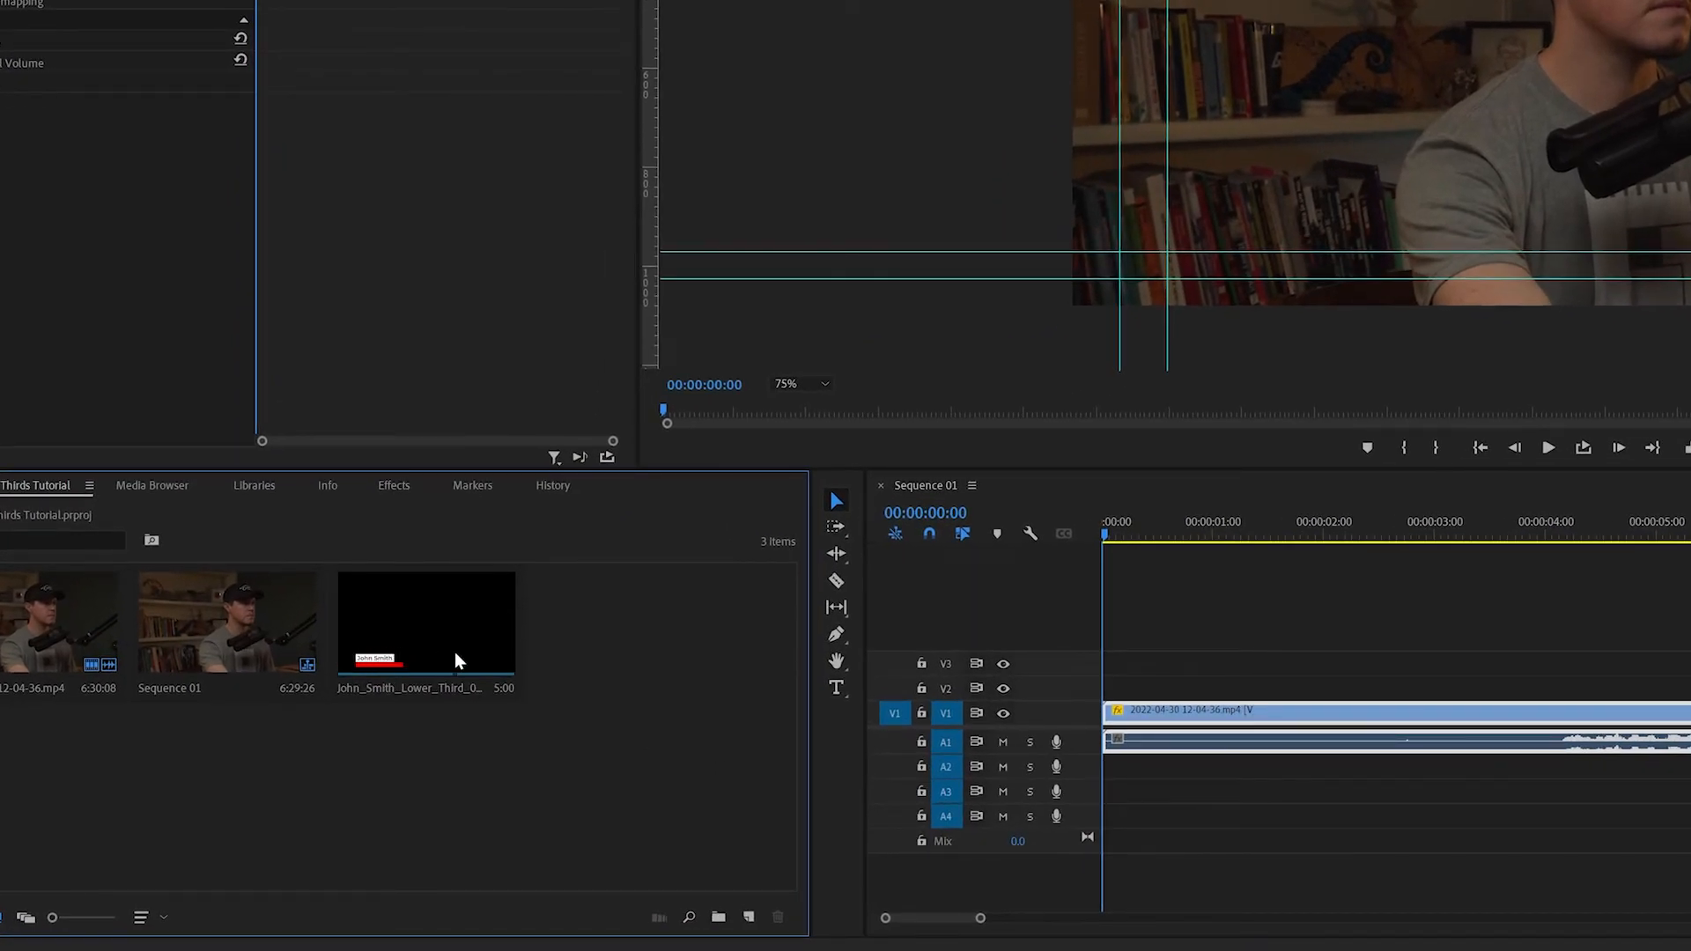
# Step: Drag the rendered John_Smith_Lower_Third .mov onto V2 above the interview footage
pyautogui.click(426, 625)
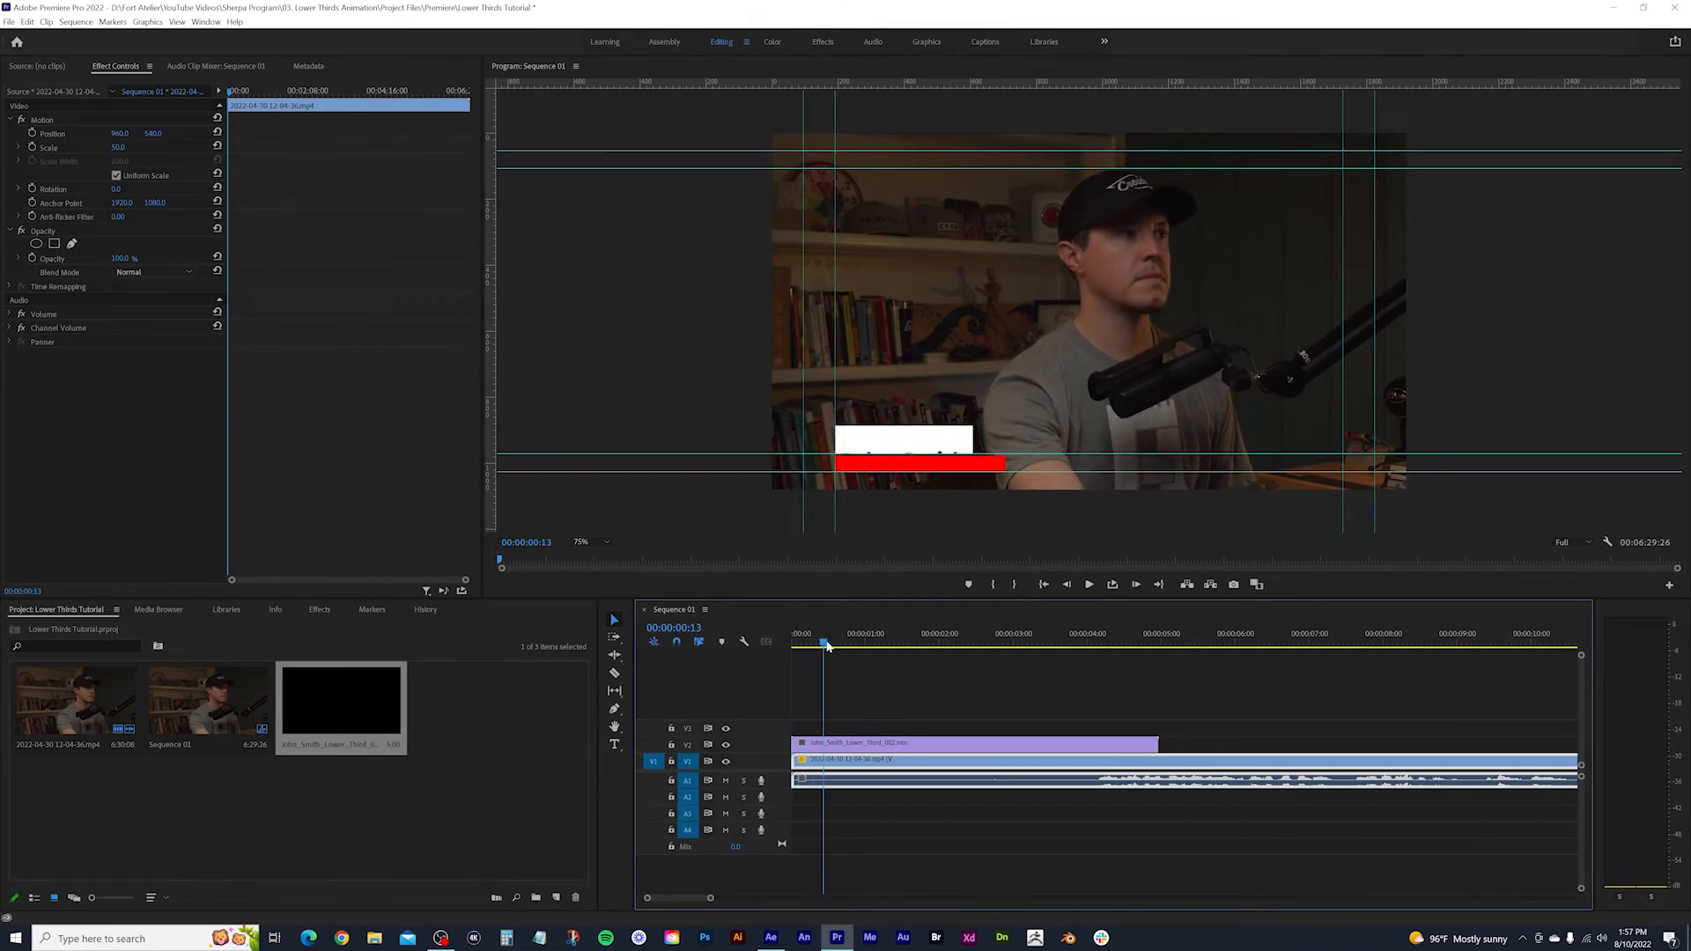
pyautogui.moveTo(824, 645); pyautogui.dragTo(856, 645)
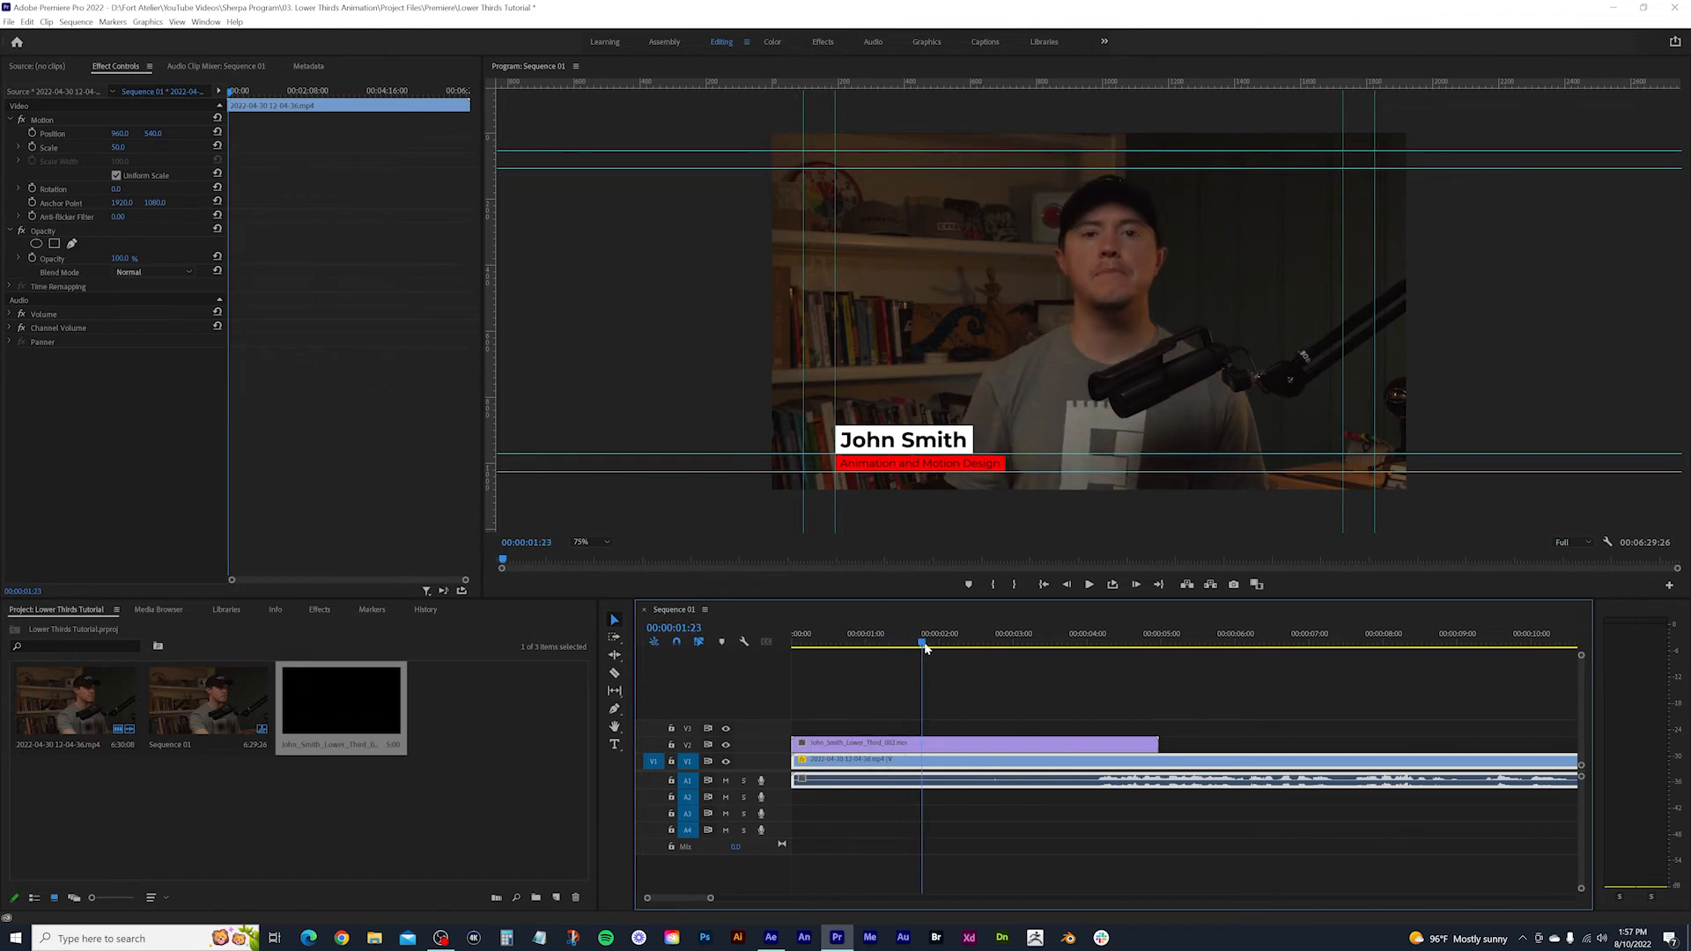
pyautogui.click(1035, 646)
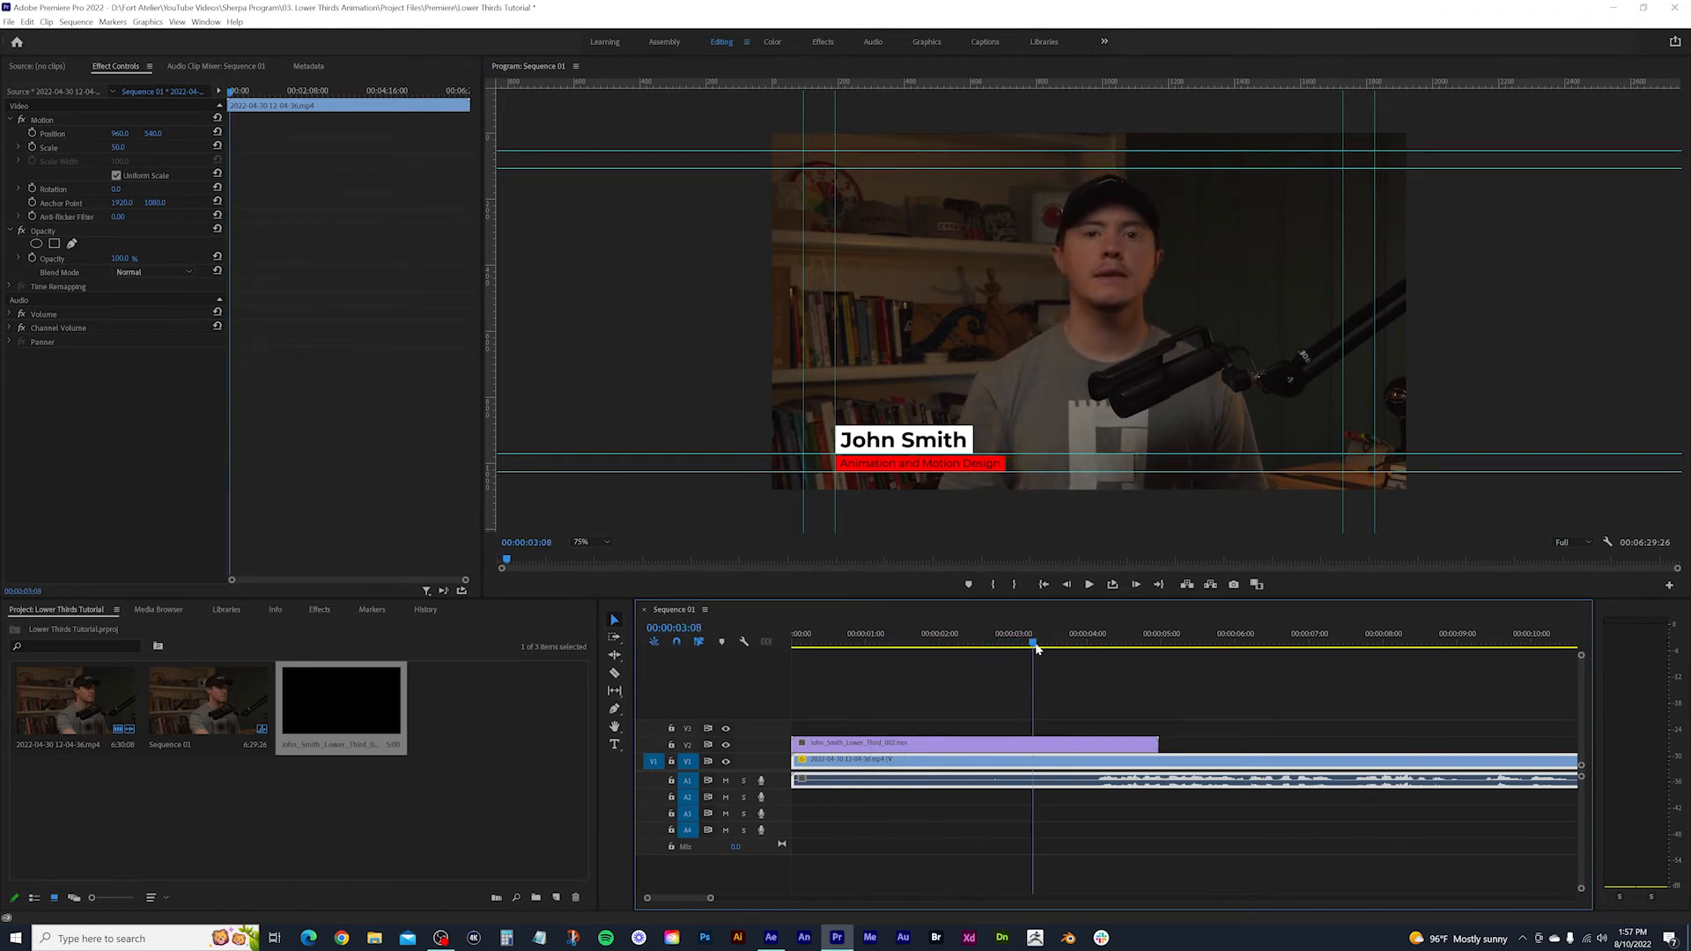
pyautogui.click(1131, 643)
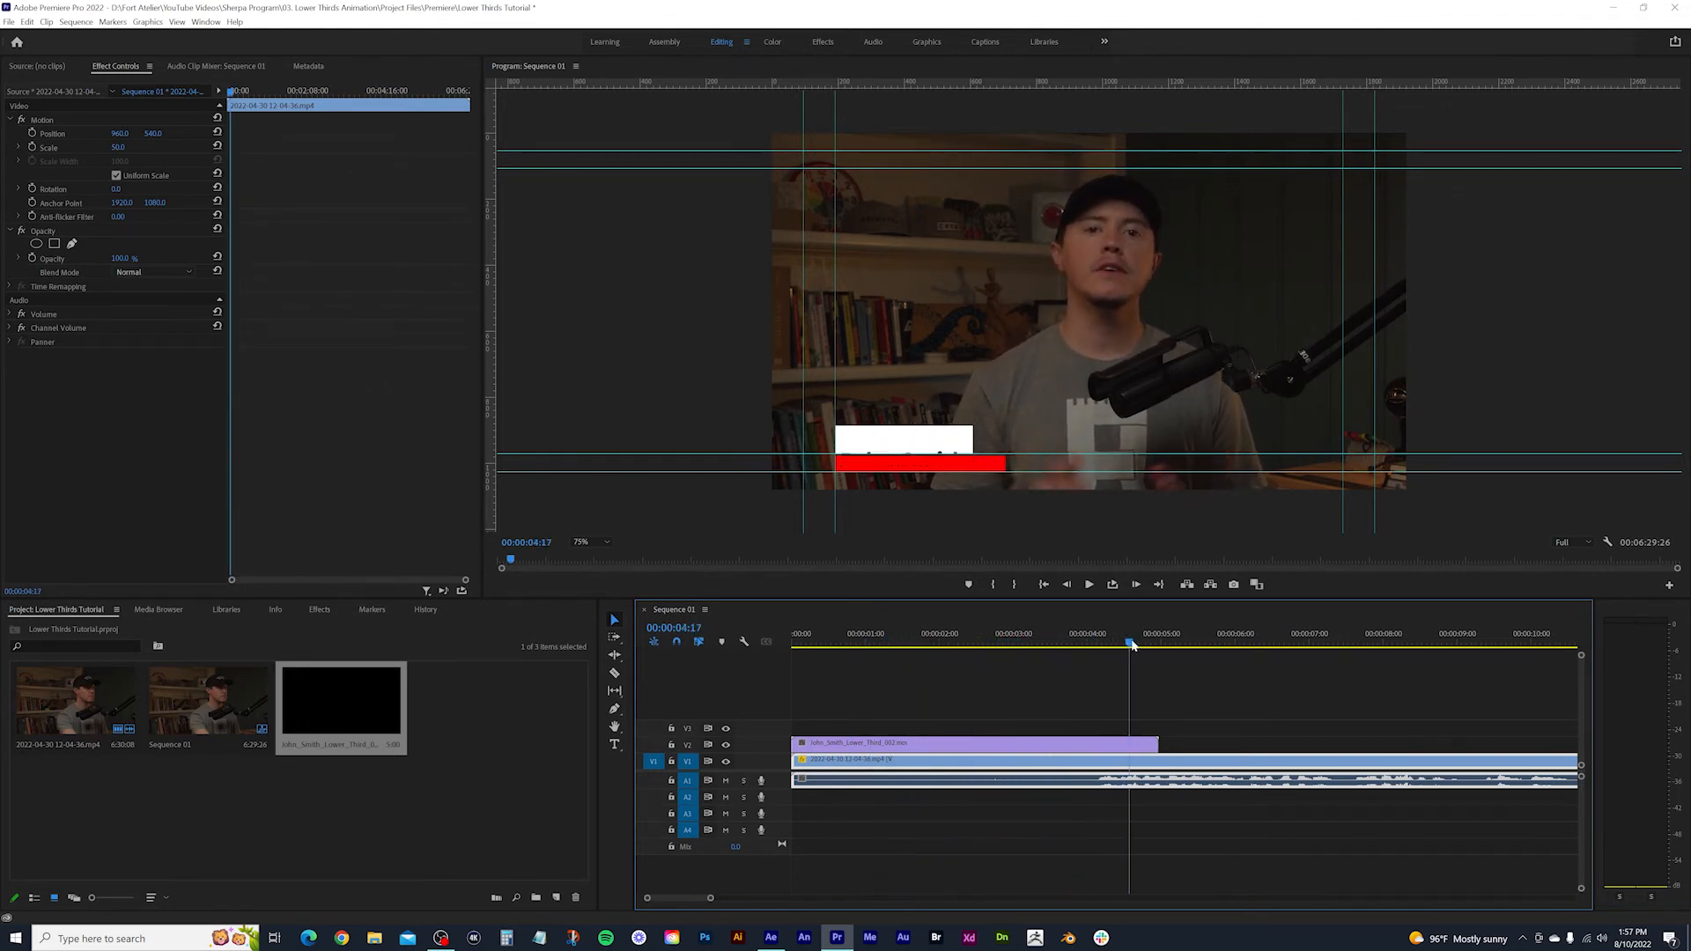
pyautogui.click(1060, 643)
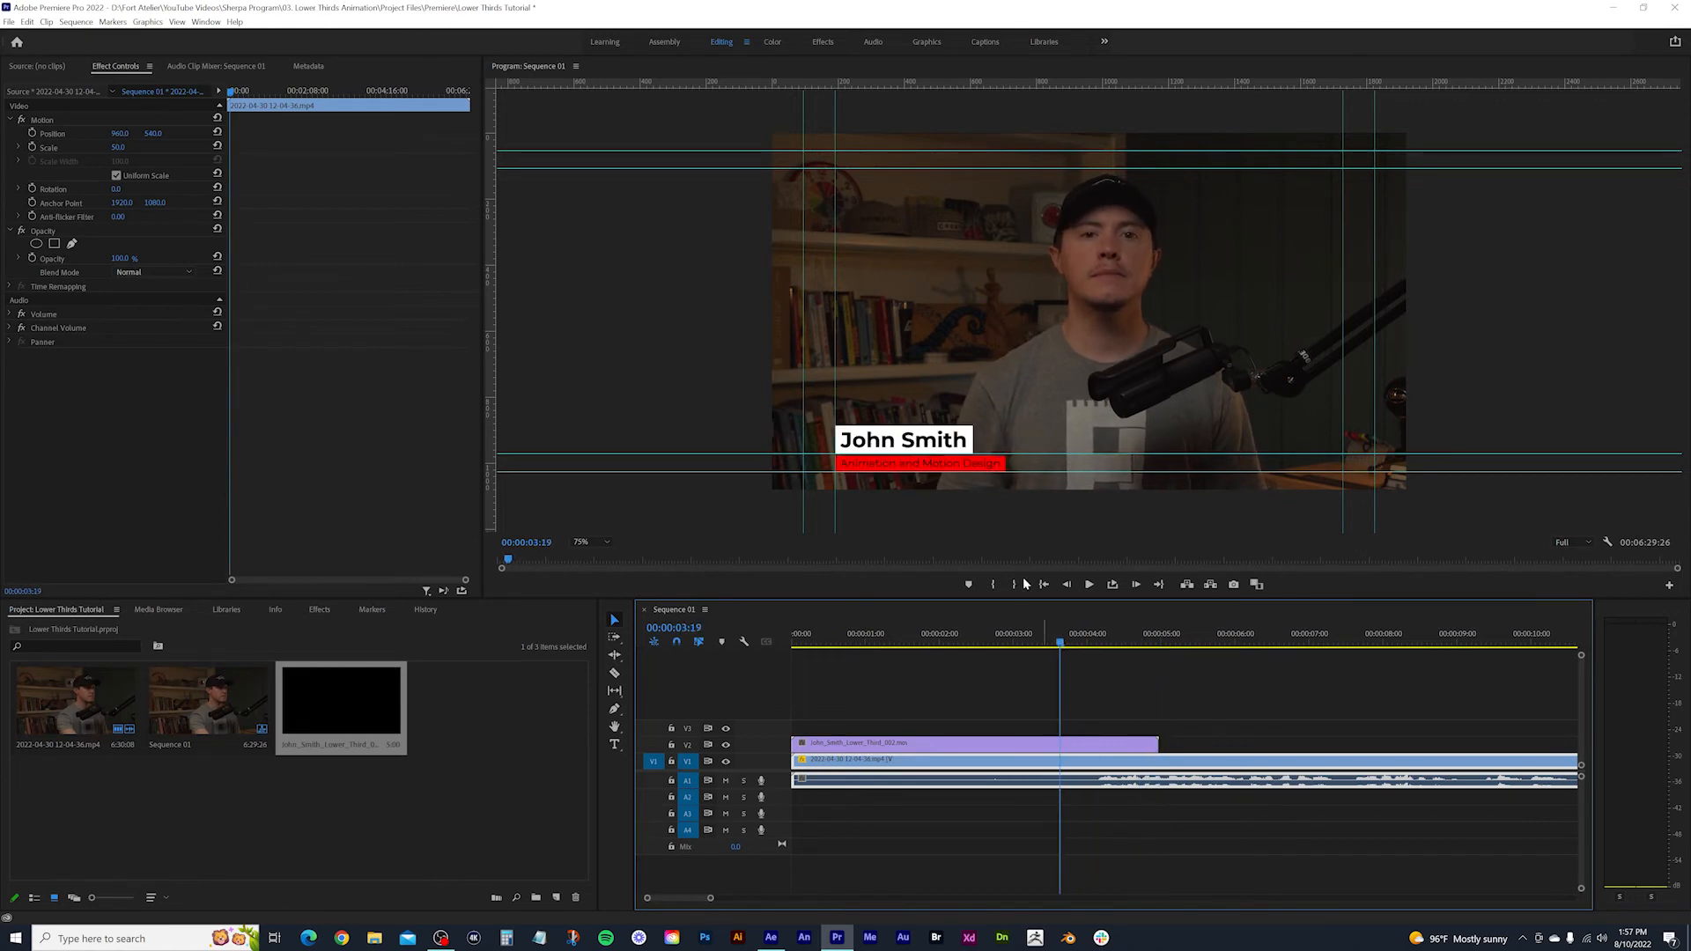
pyautogui.moveTo(949, 530)
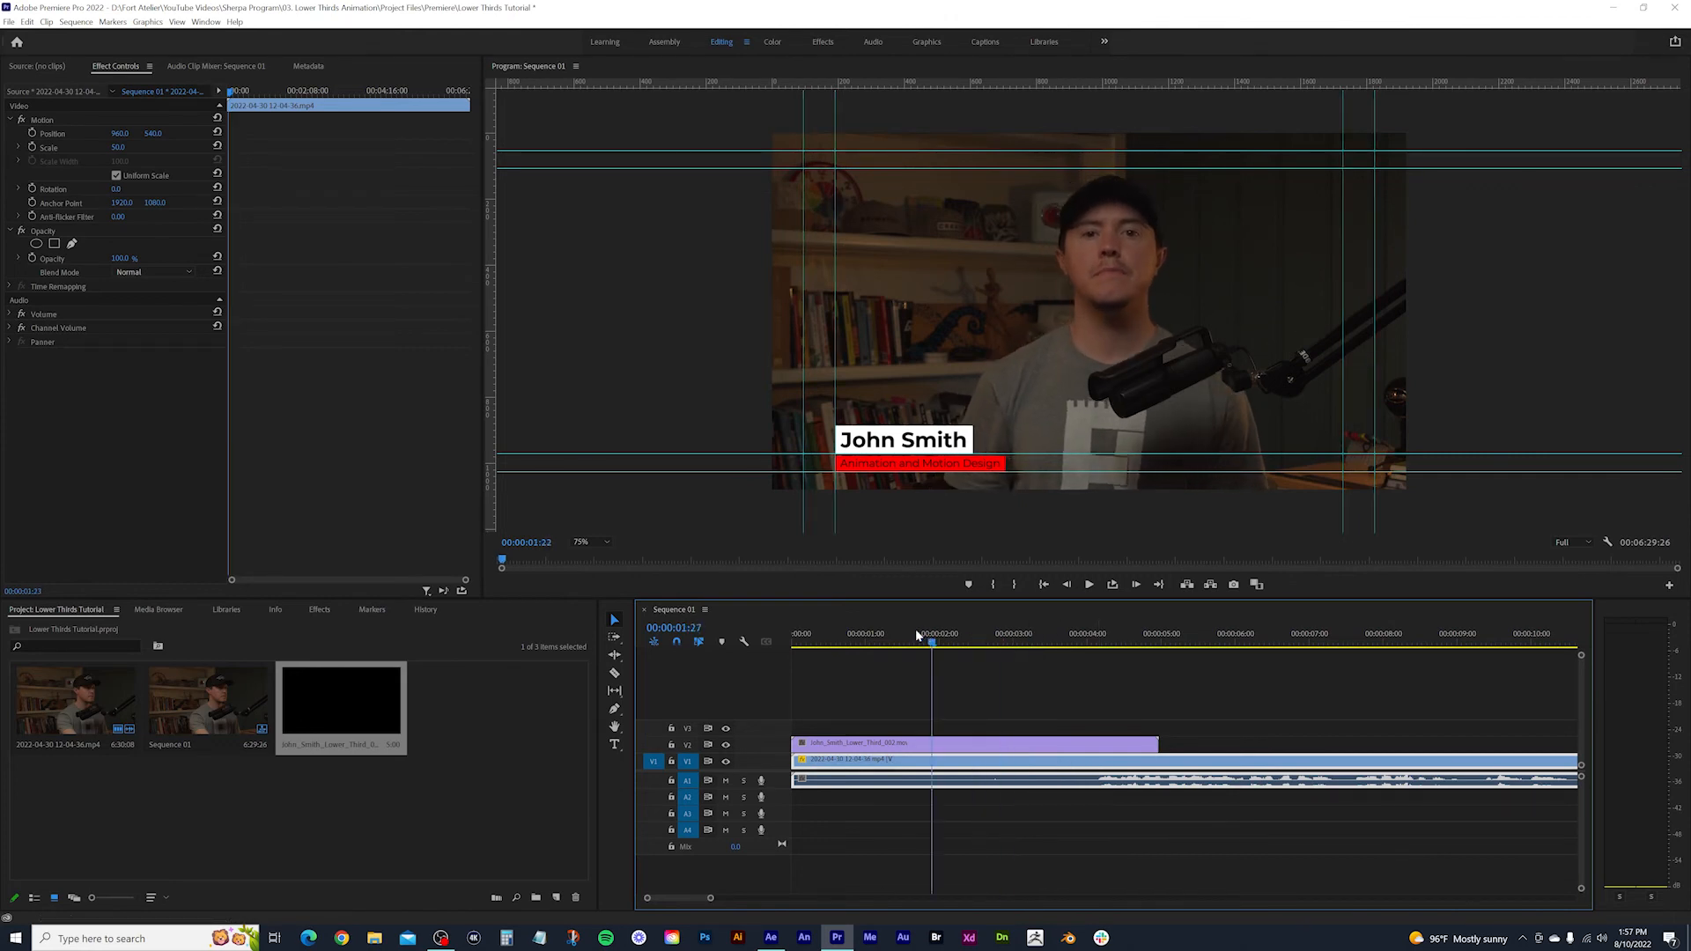
pyautogui.click(976, 634)
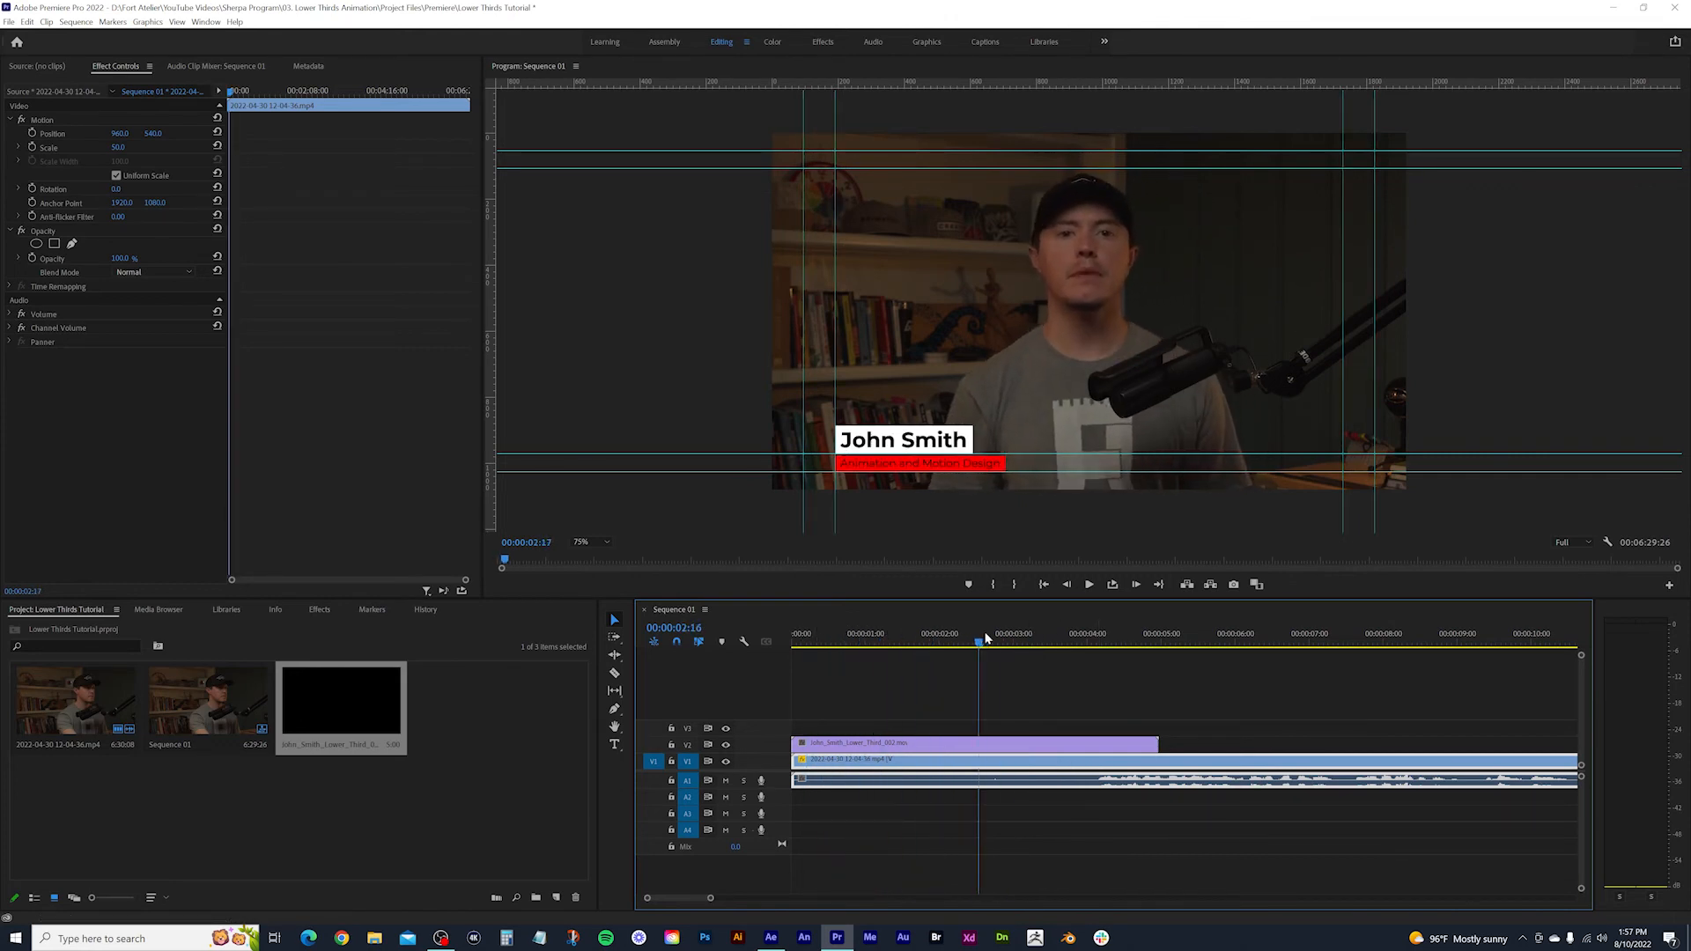